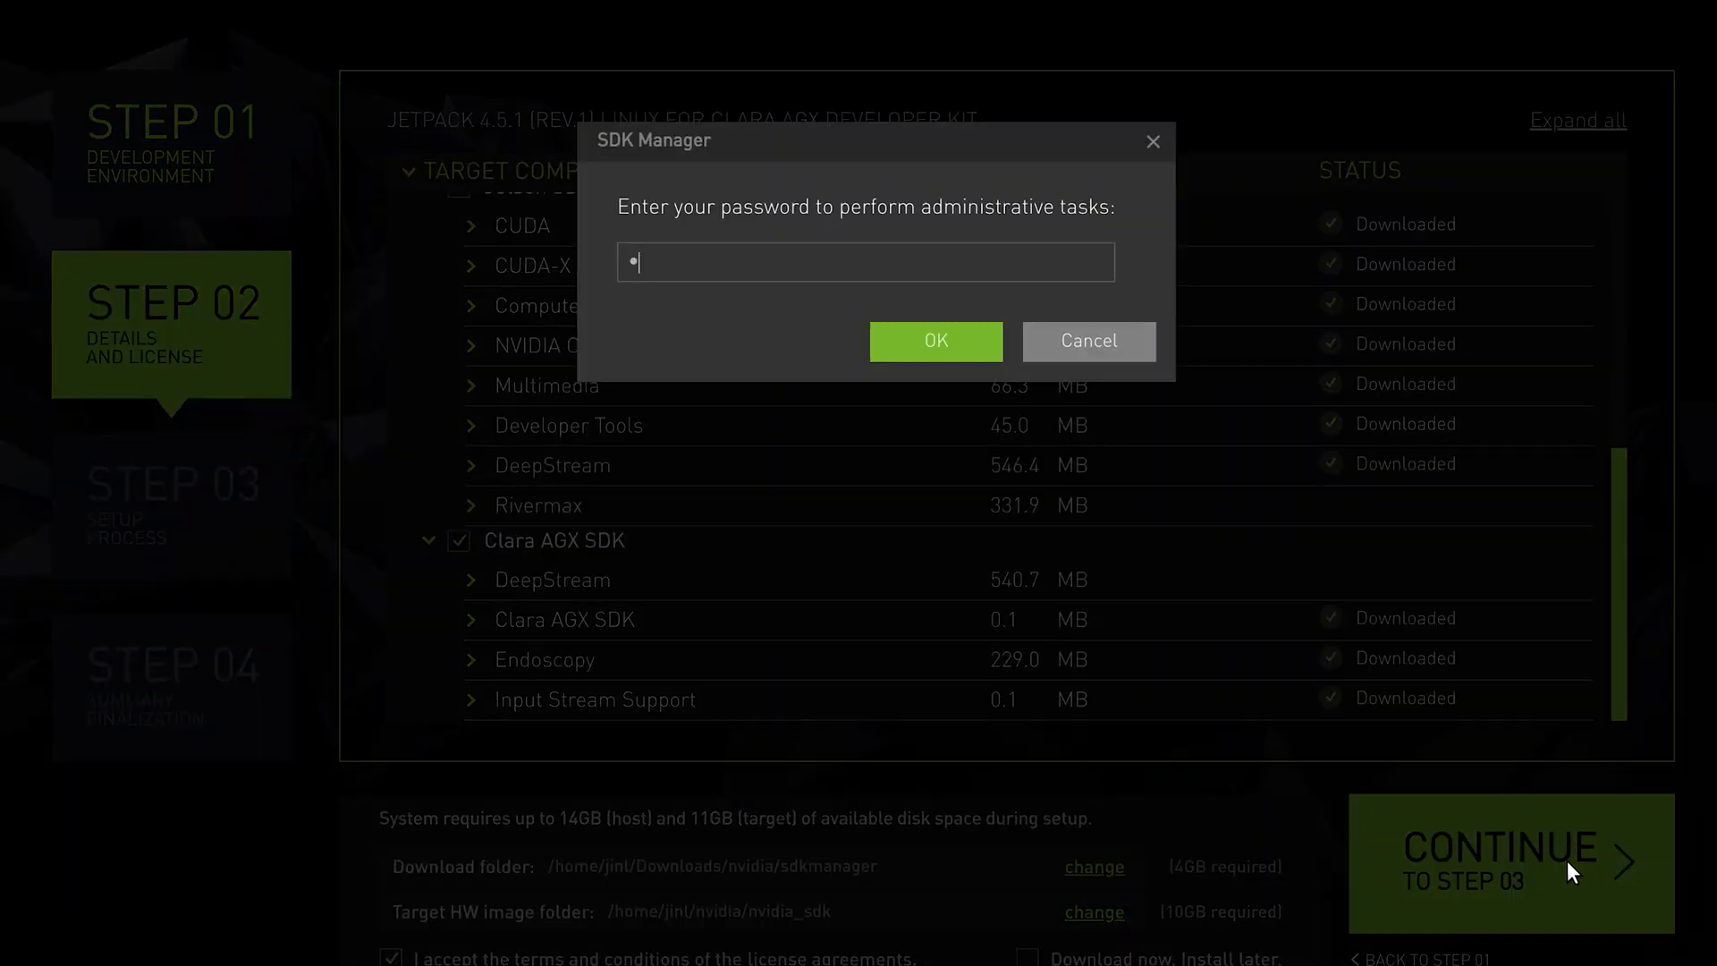
# - Confirm the sudo password so SDK Manager can run its administrative tasks
pyautogui.click(932, 341)
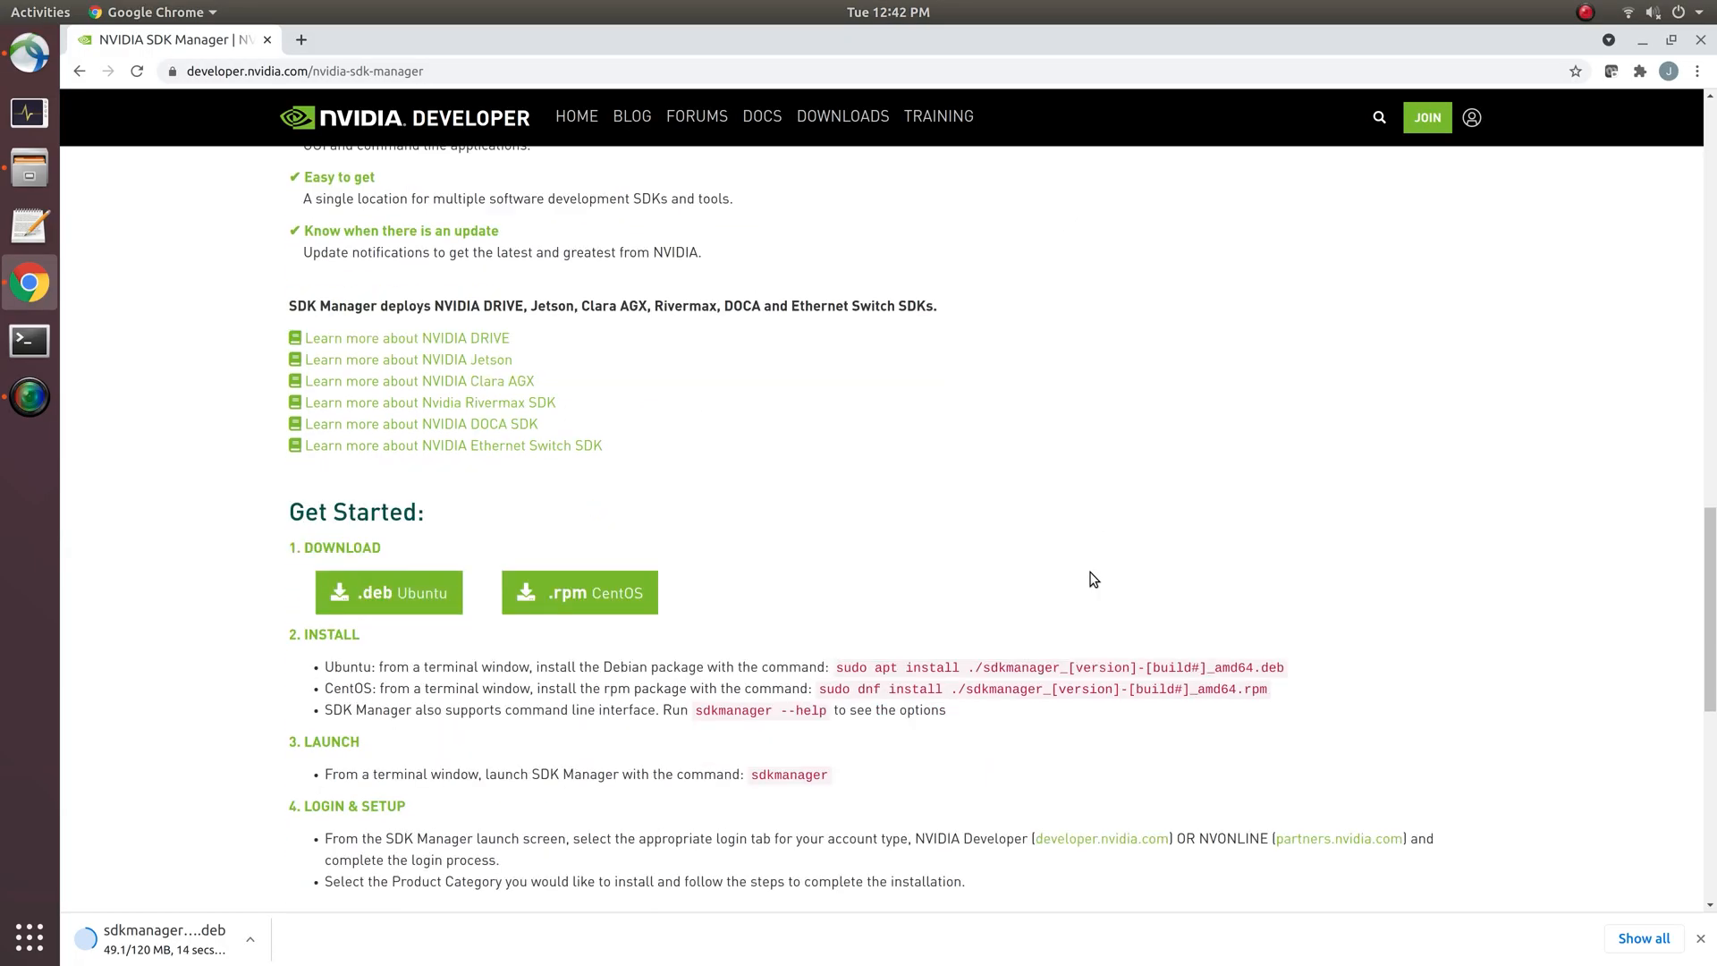
# - Scroll the SDK Manager page down to the Get Started install instructions
pyautogui.scroll(-3)
pyautogui.write('sudo')
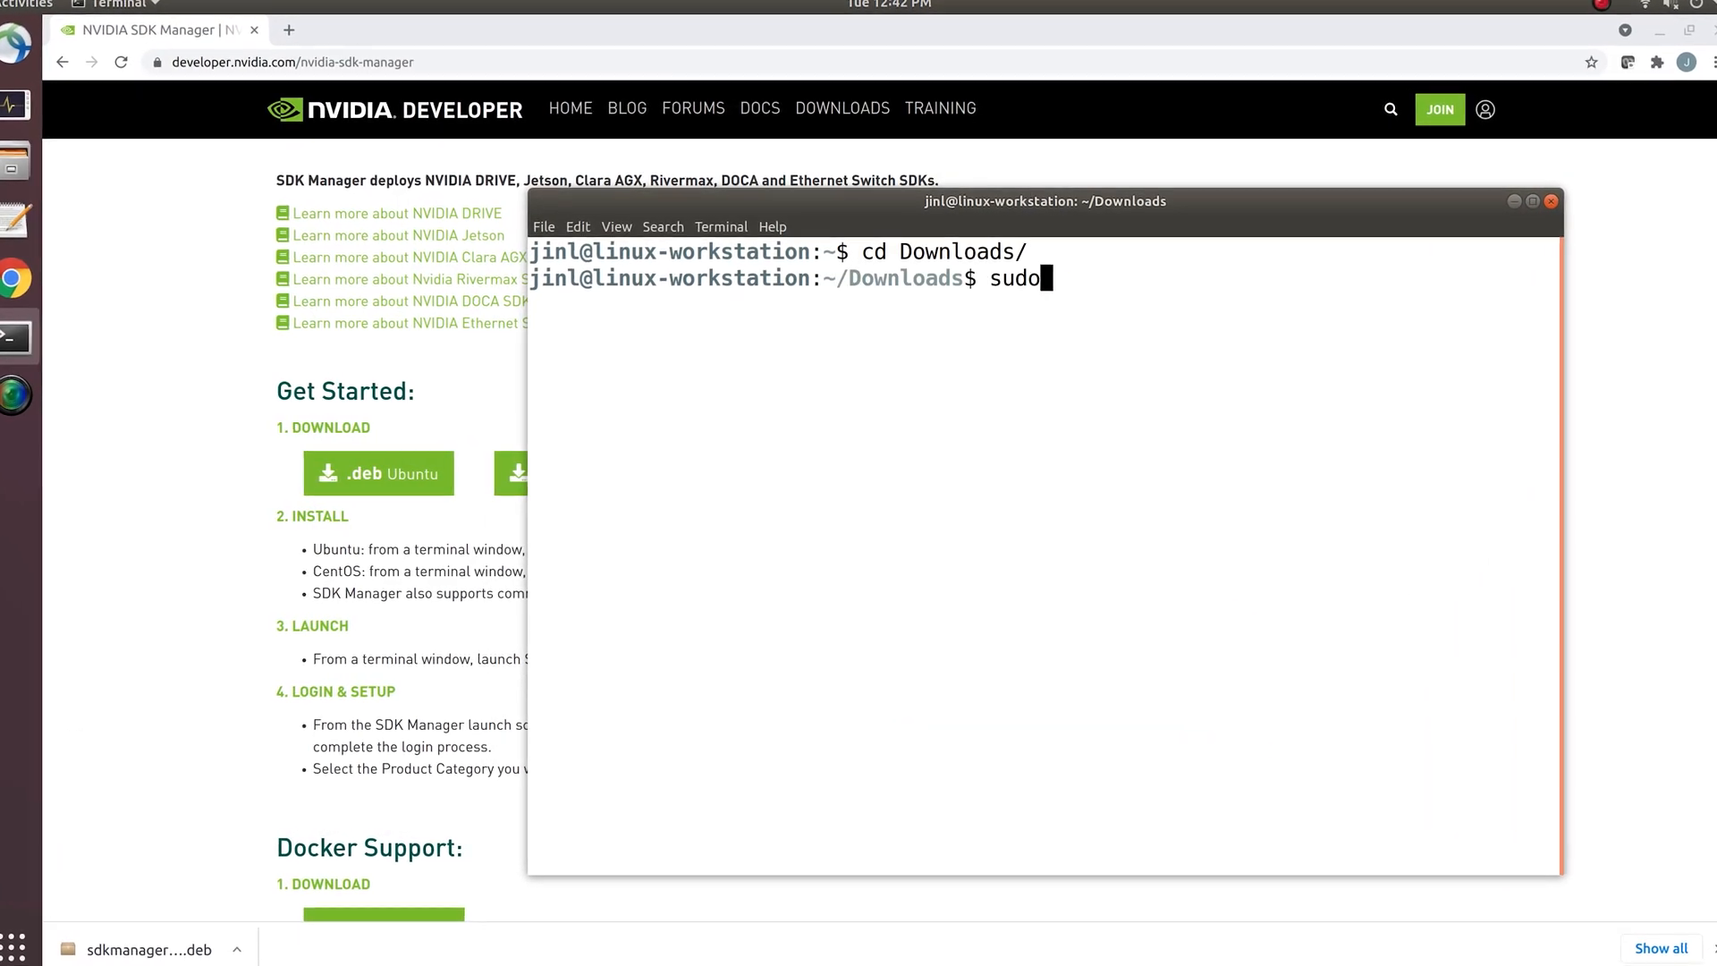
# - Install ./sdkmanager_1.6.1-8175_amd64.deb using sudo apt install
pyautogui.write('apt install ./sdkmanager_1.6.1-8175_amd64.deb')
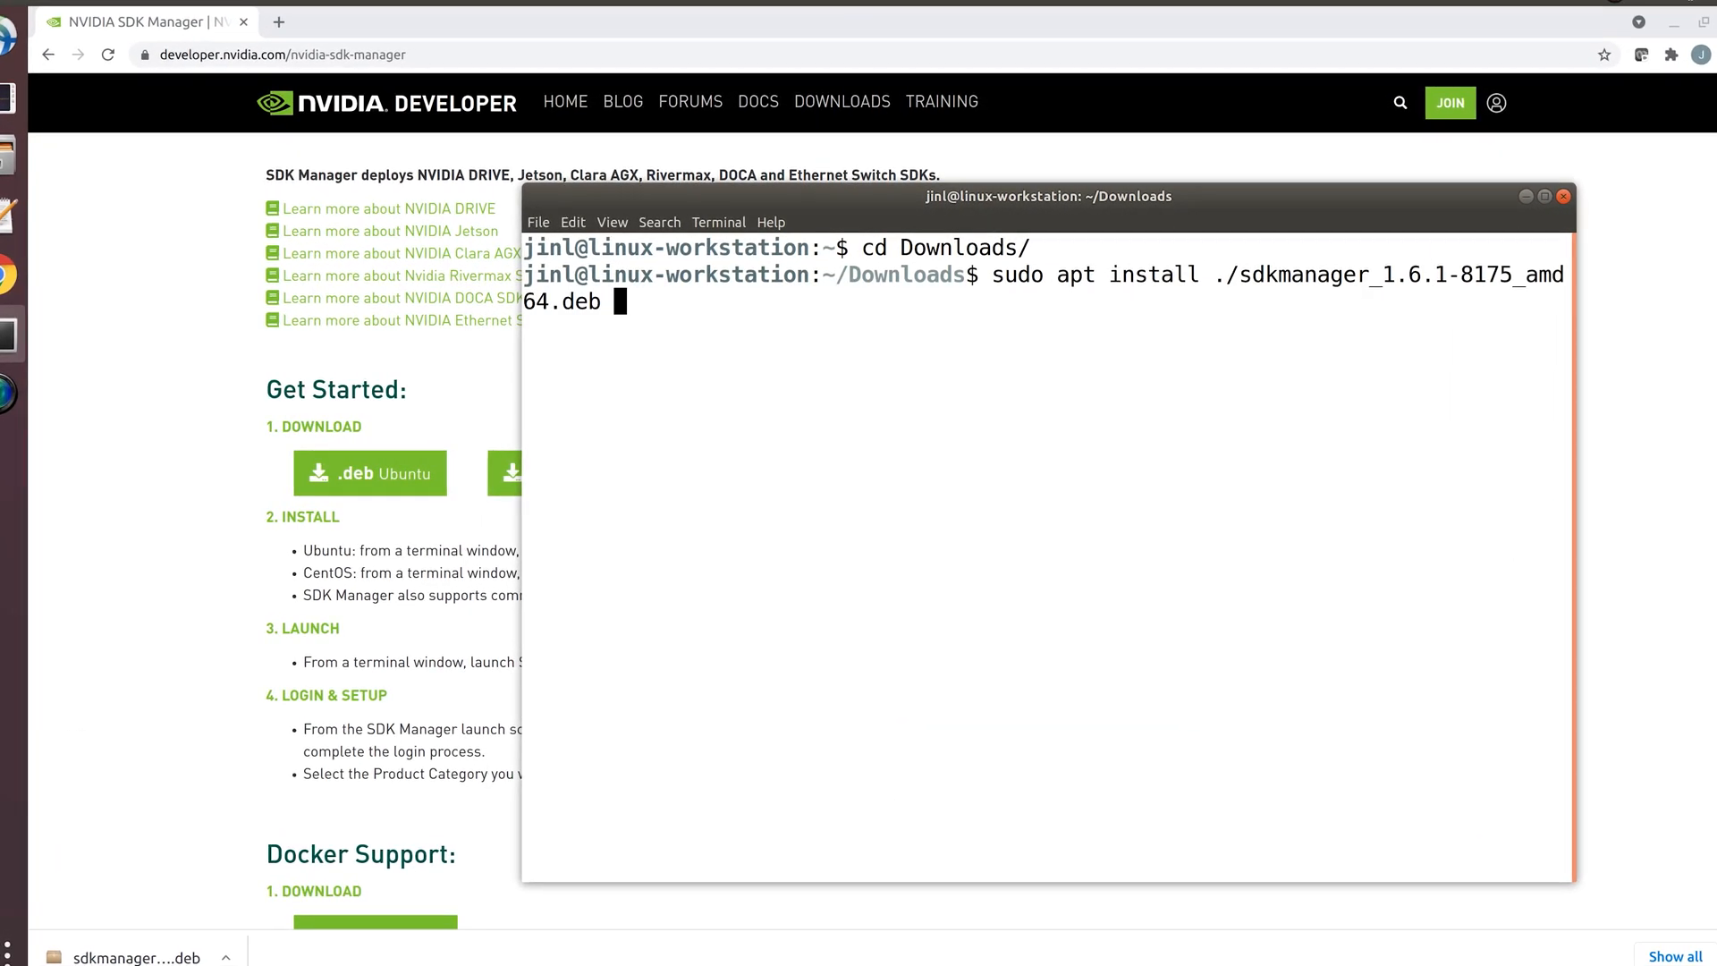
pyautogui.press('Return')
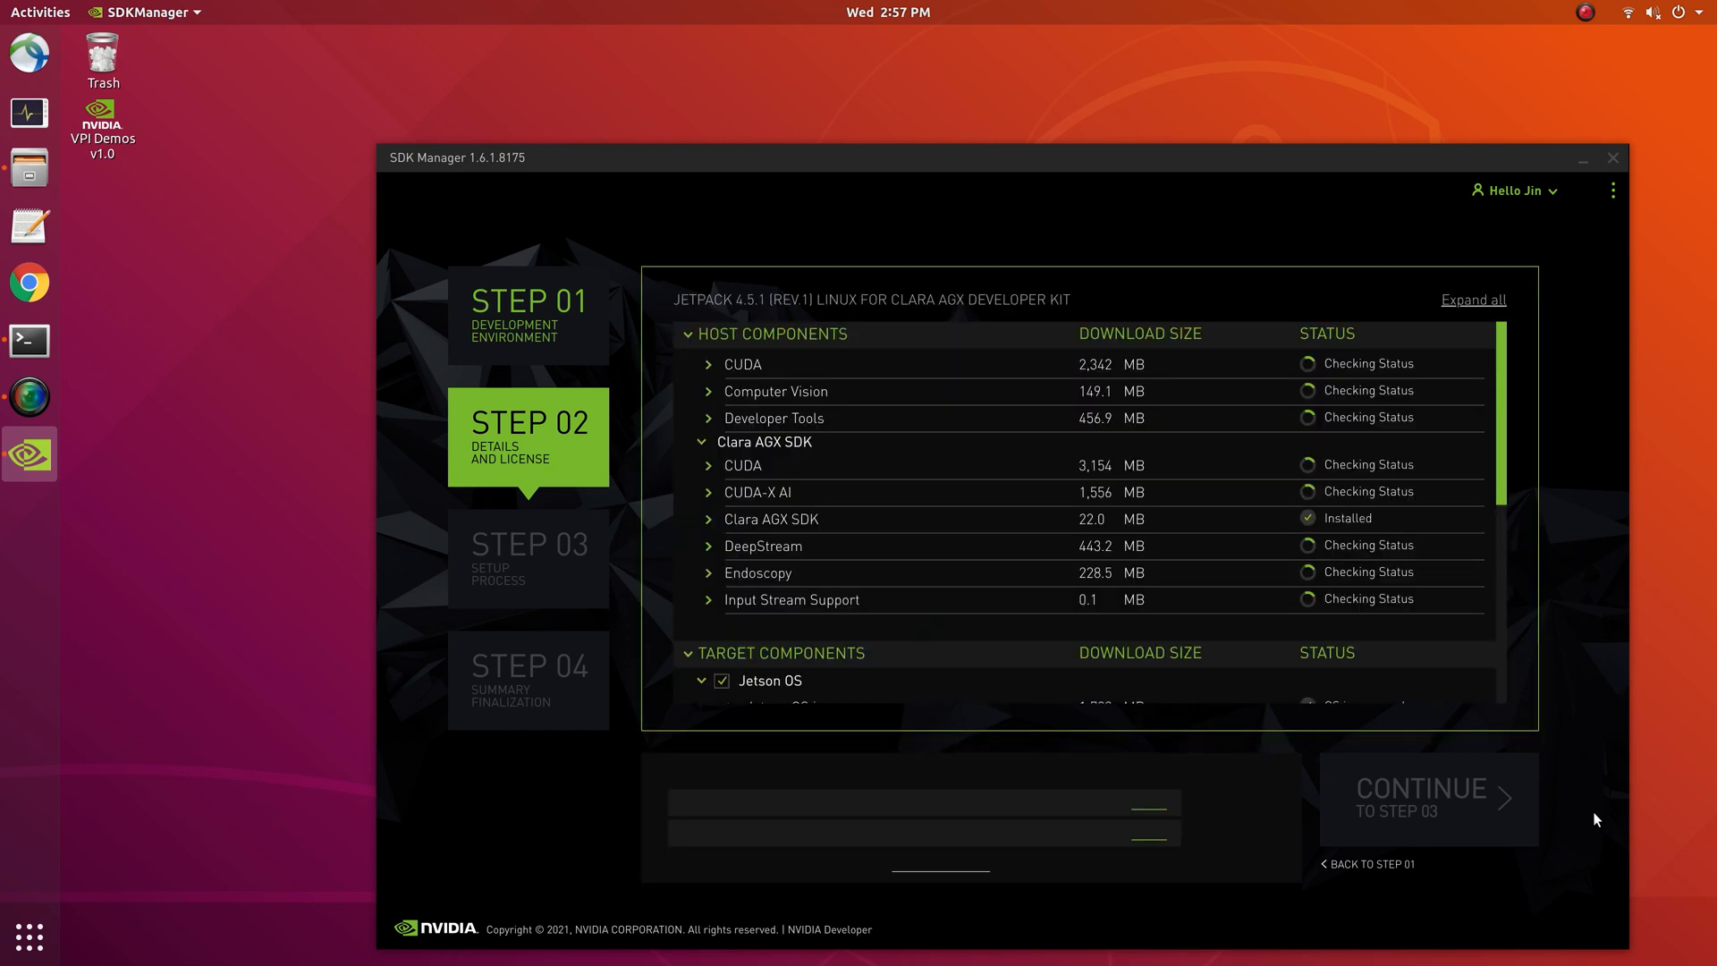
# - Accept the license terms and continue to Step 03
pyautogui.click(1427, 797)
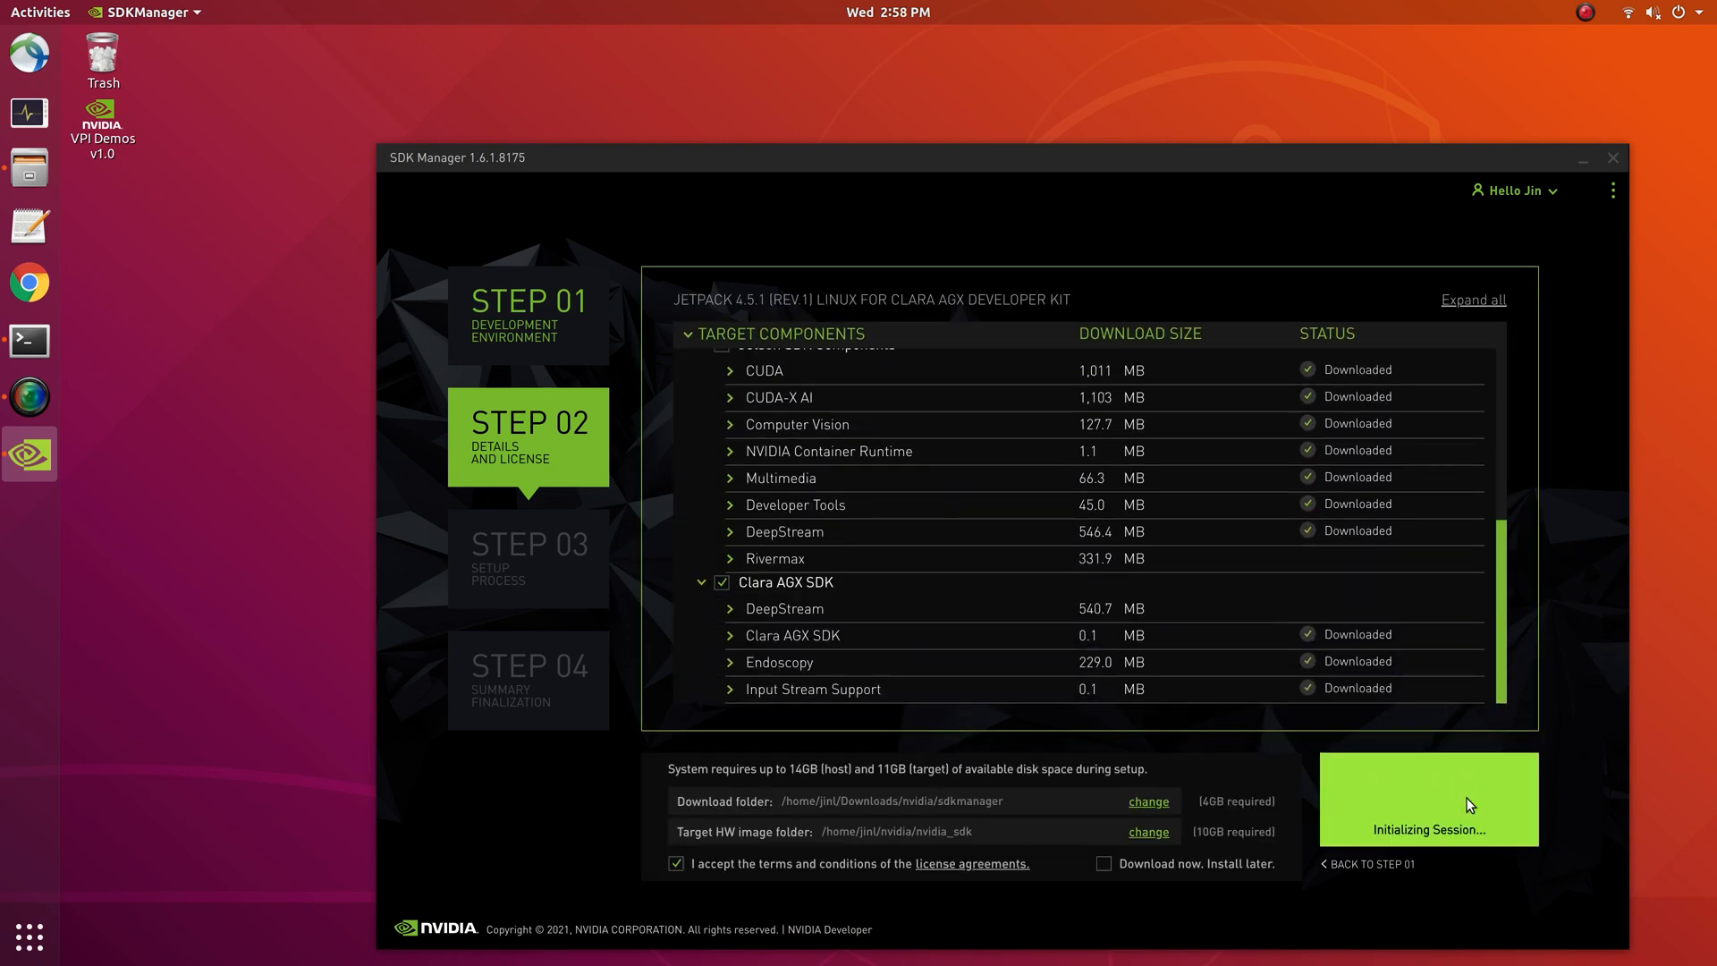
pyautogui.click(1427, 799)
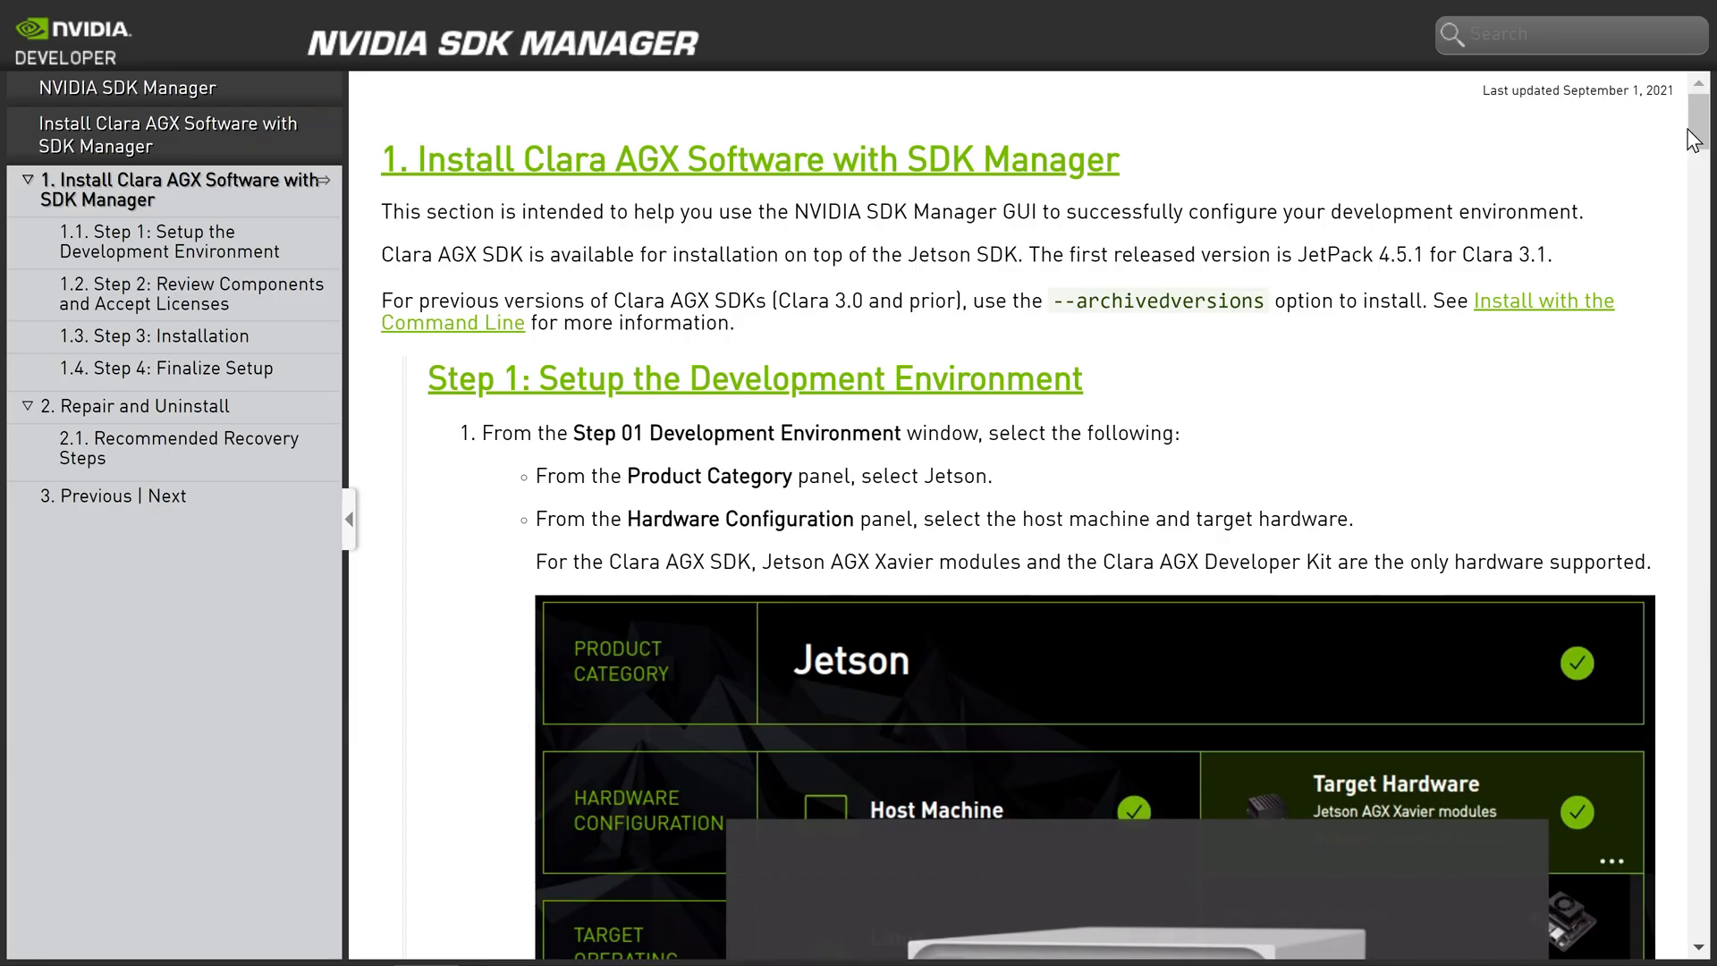
# - Scroll through Step 1 of 'Install Clara AGX Software with SDK Manager'
pyautogui.scroll(-3)
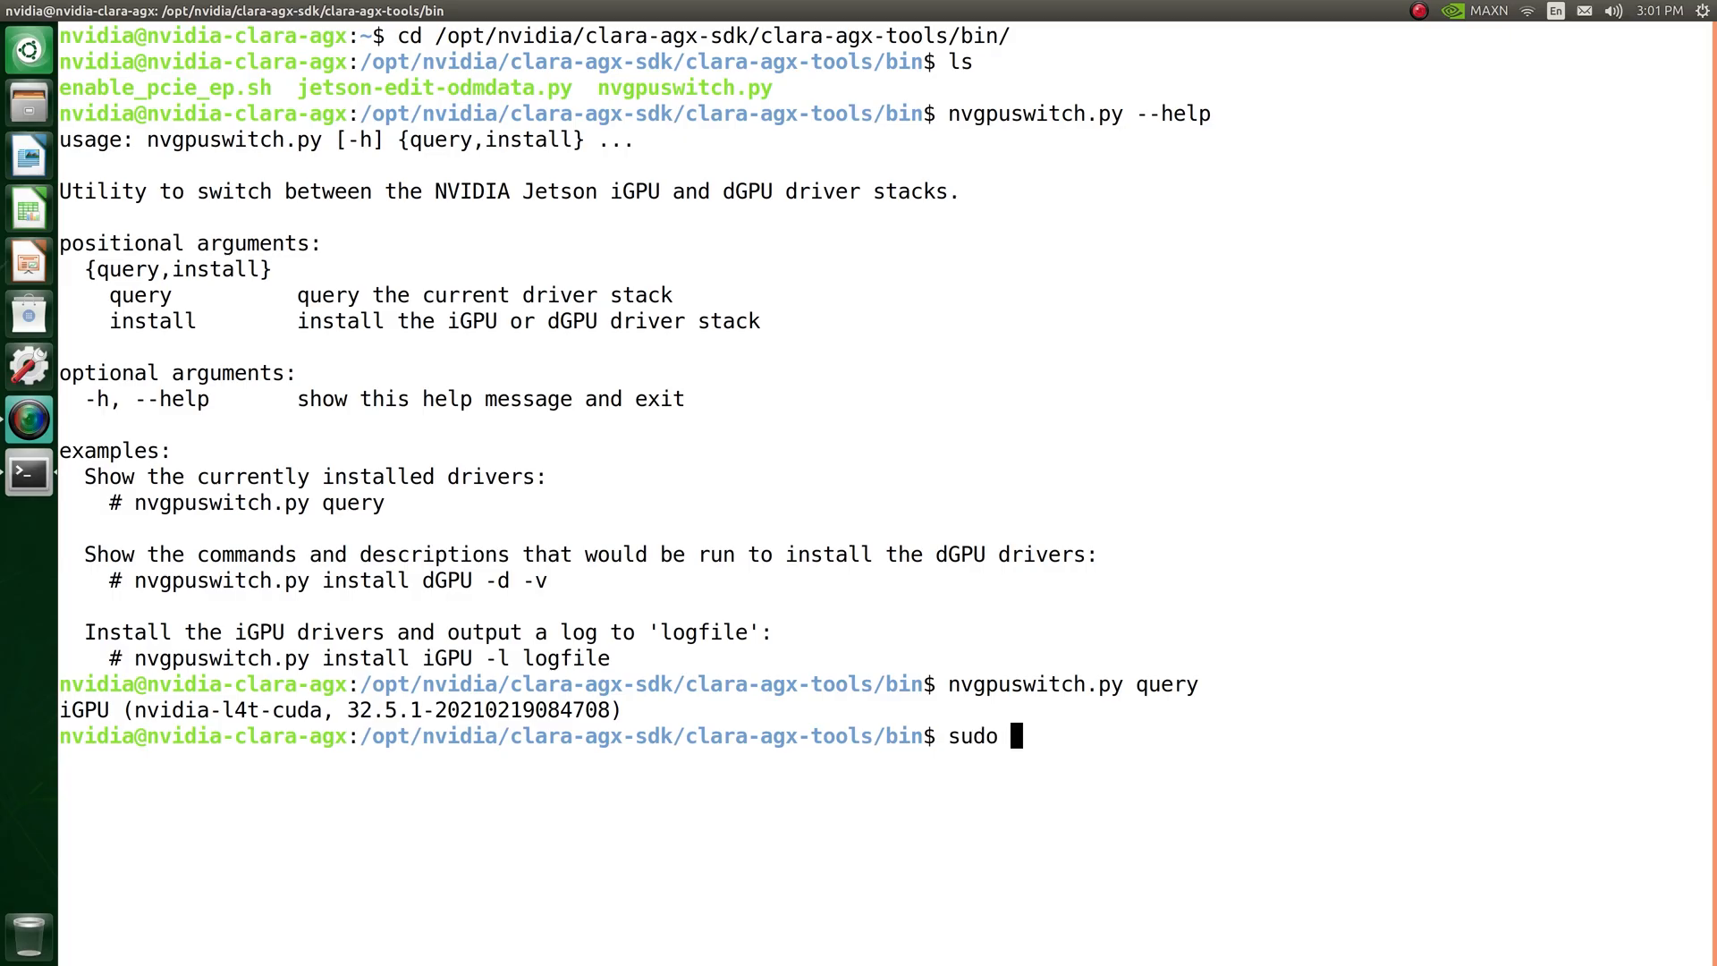
# - Run sudo nvgpuswitch.py install dGPU with the password, then query the active driver stack
pyautogui.write('nvgpuswitch.py')
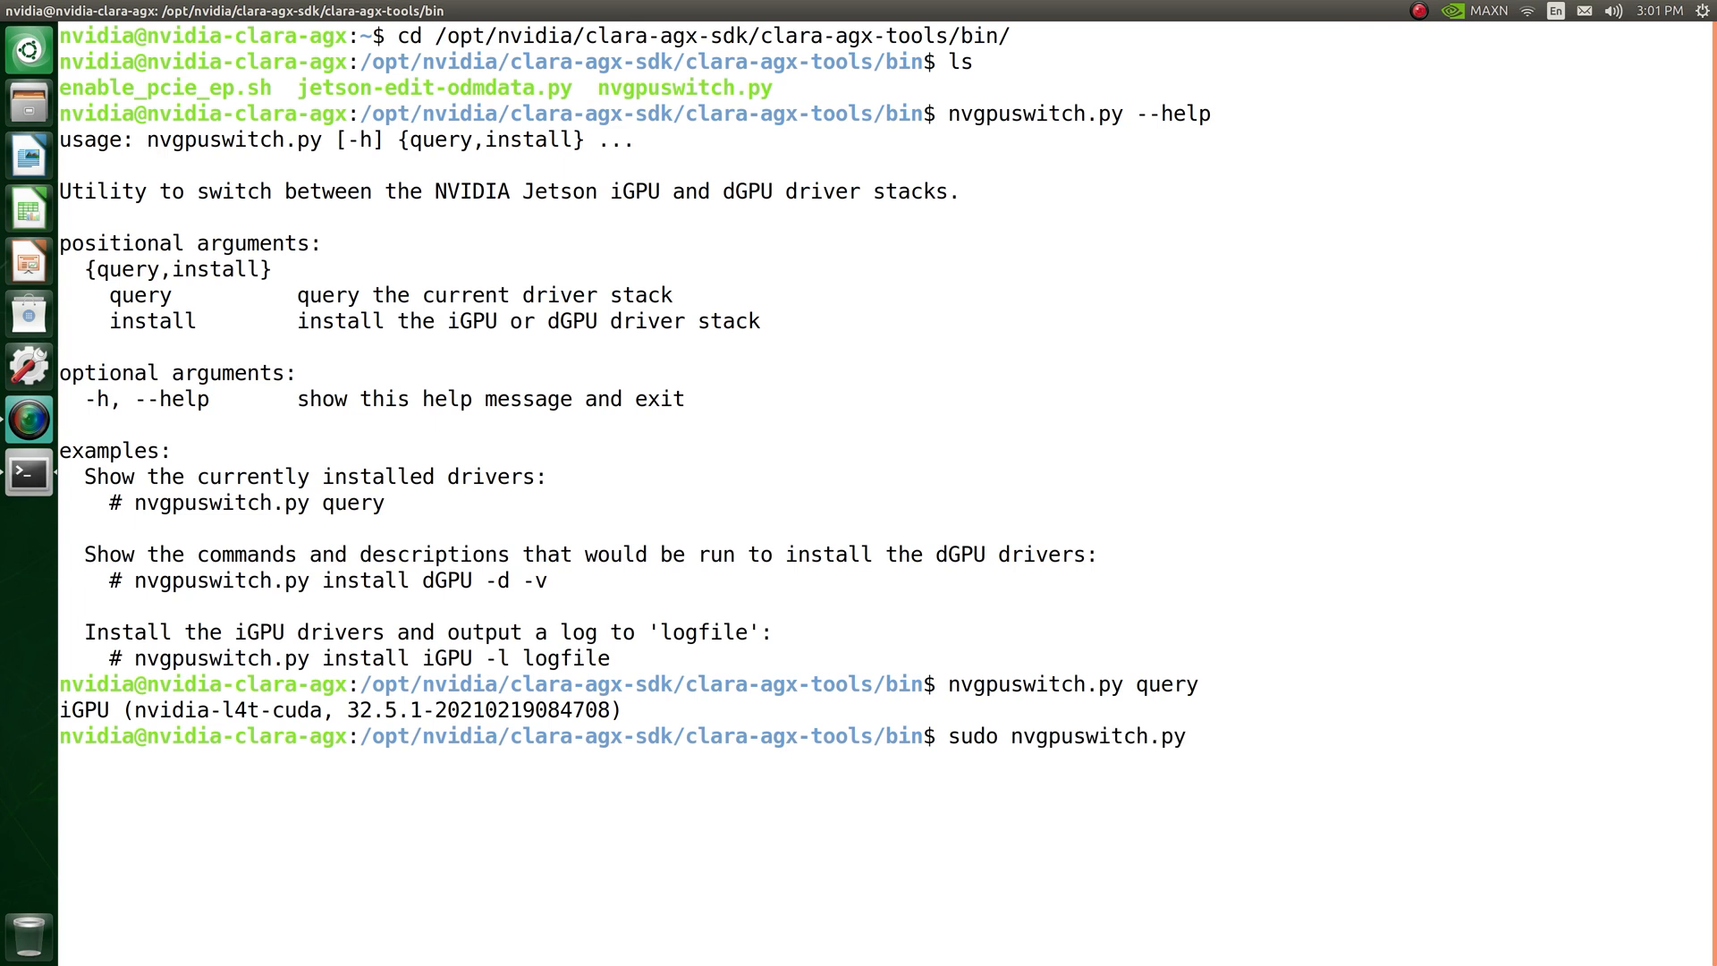
pyautogui.write('install d')
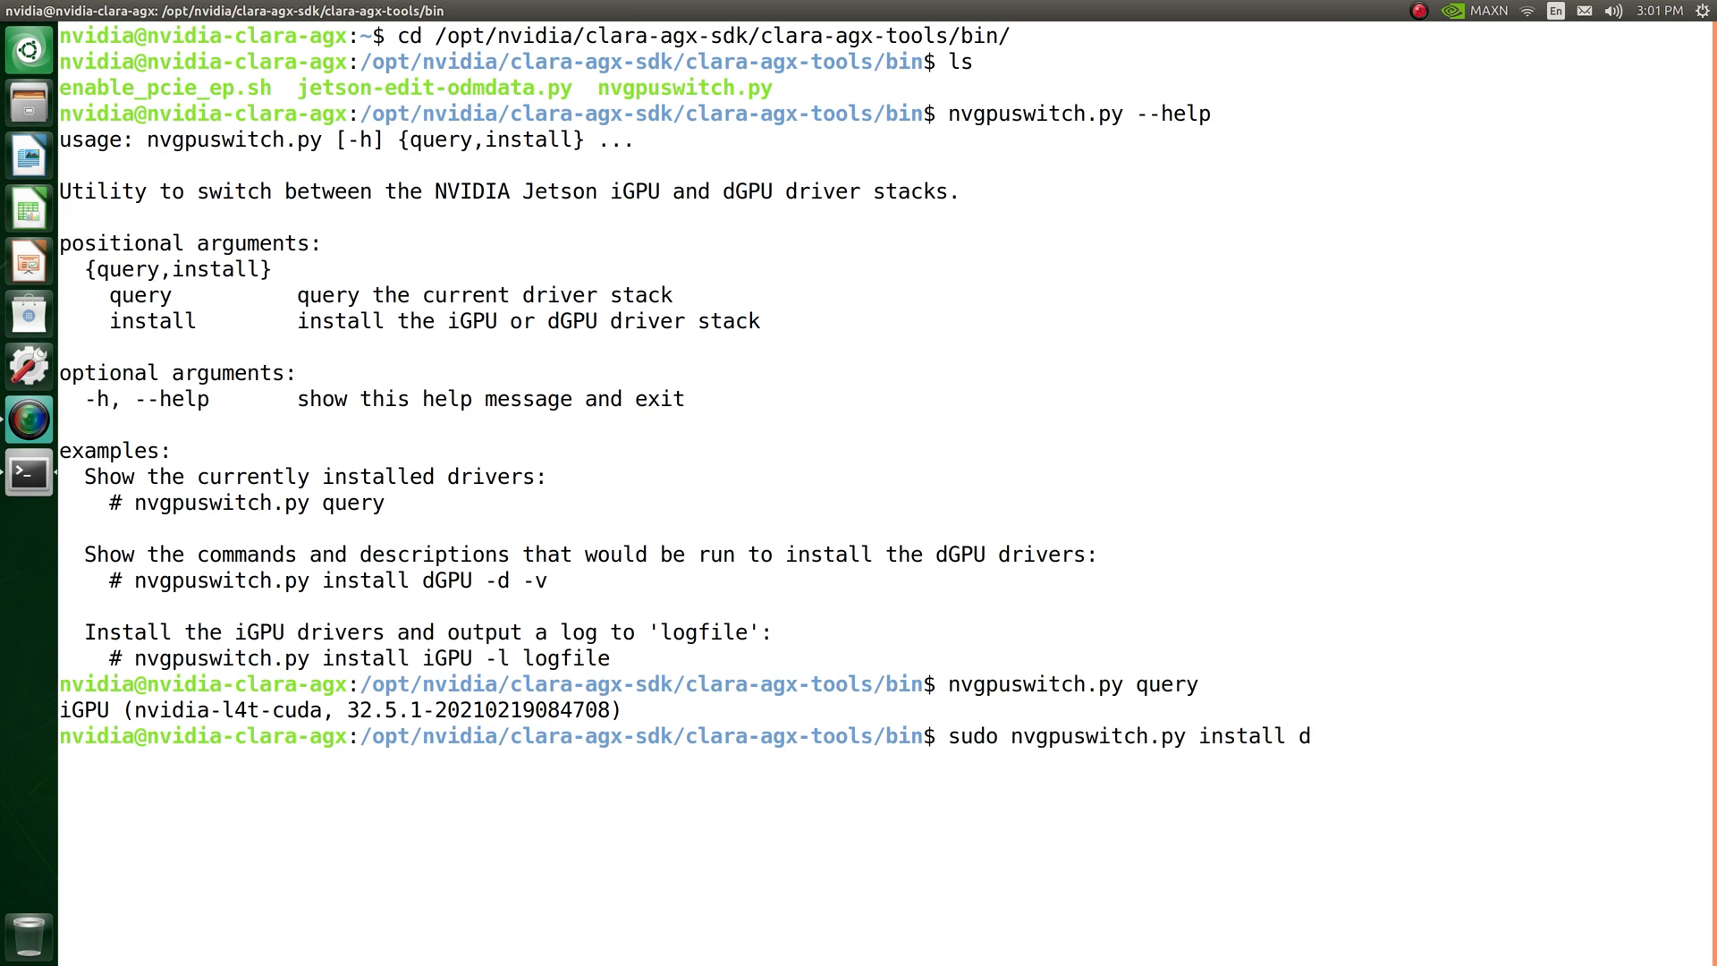
pyautogui.press('Return')
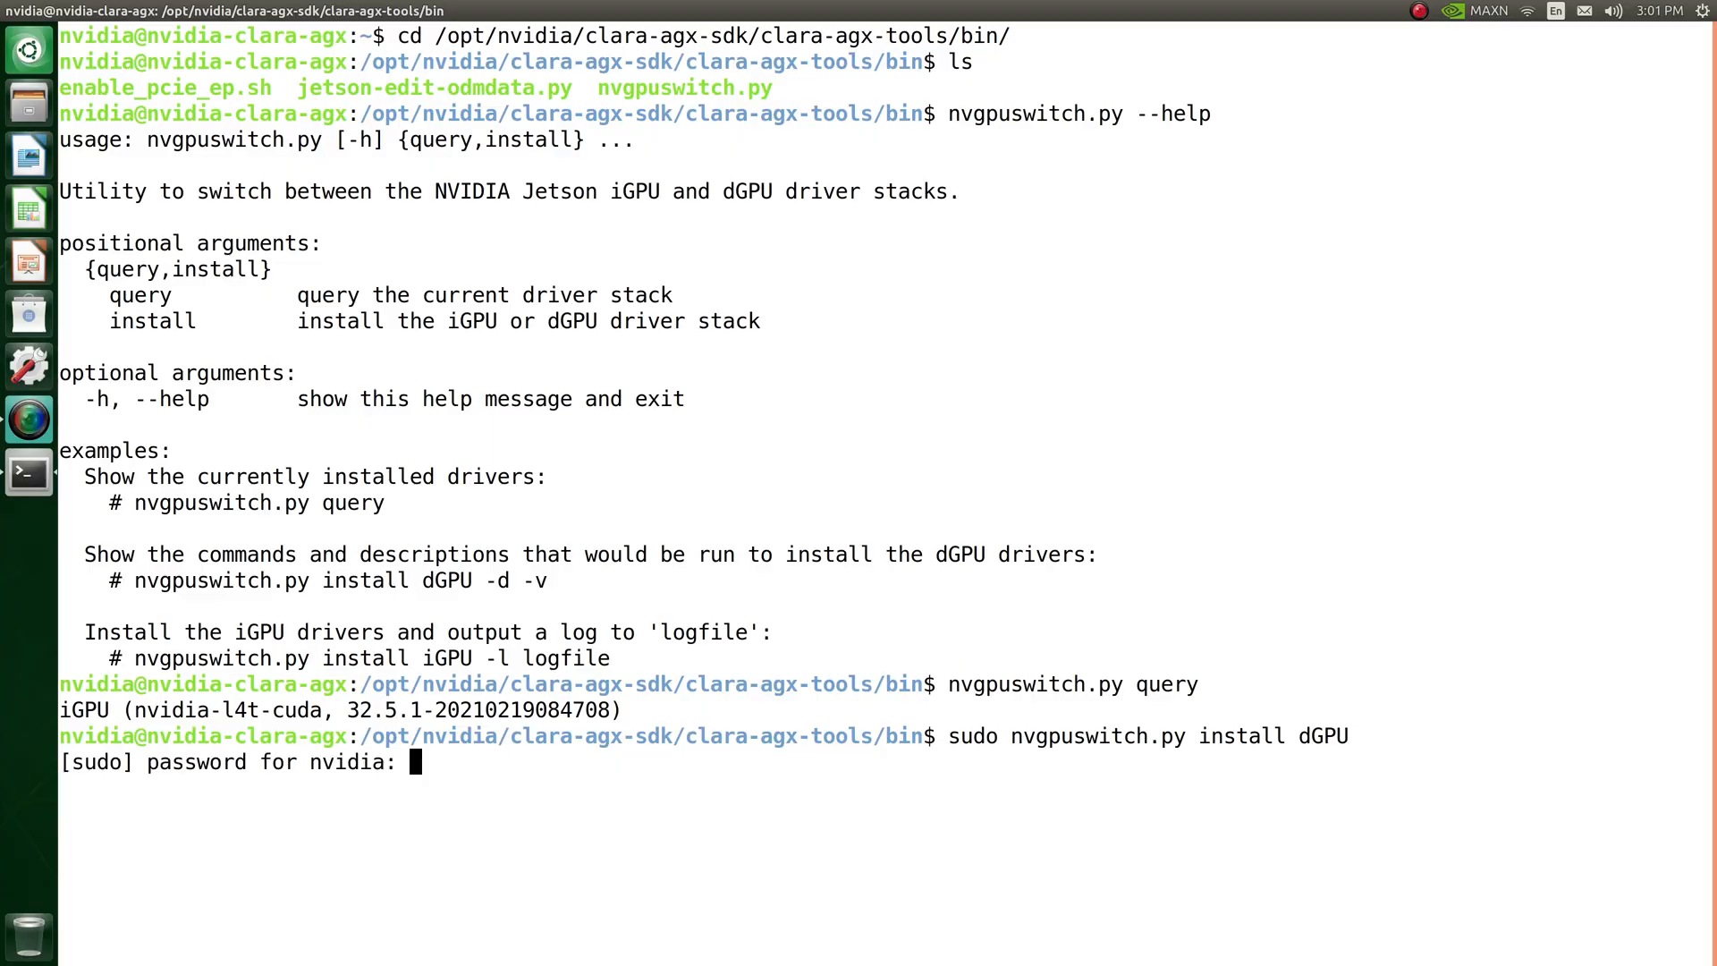
pyautogui.press('Return')
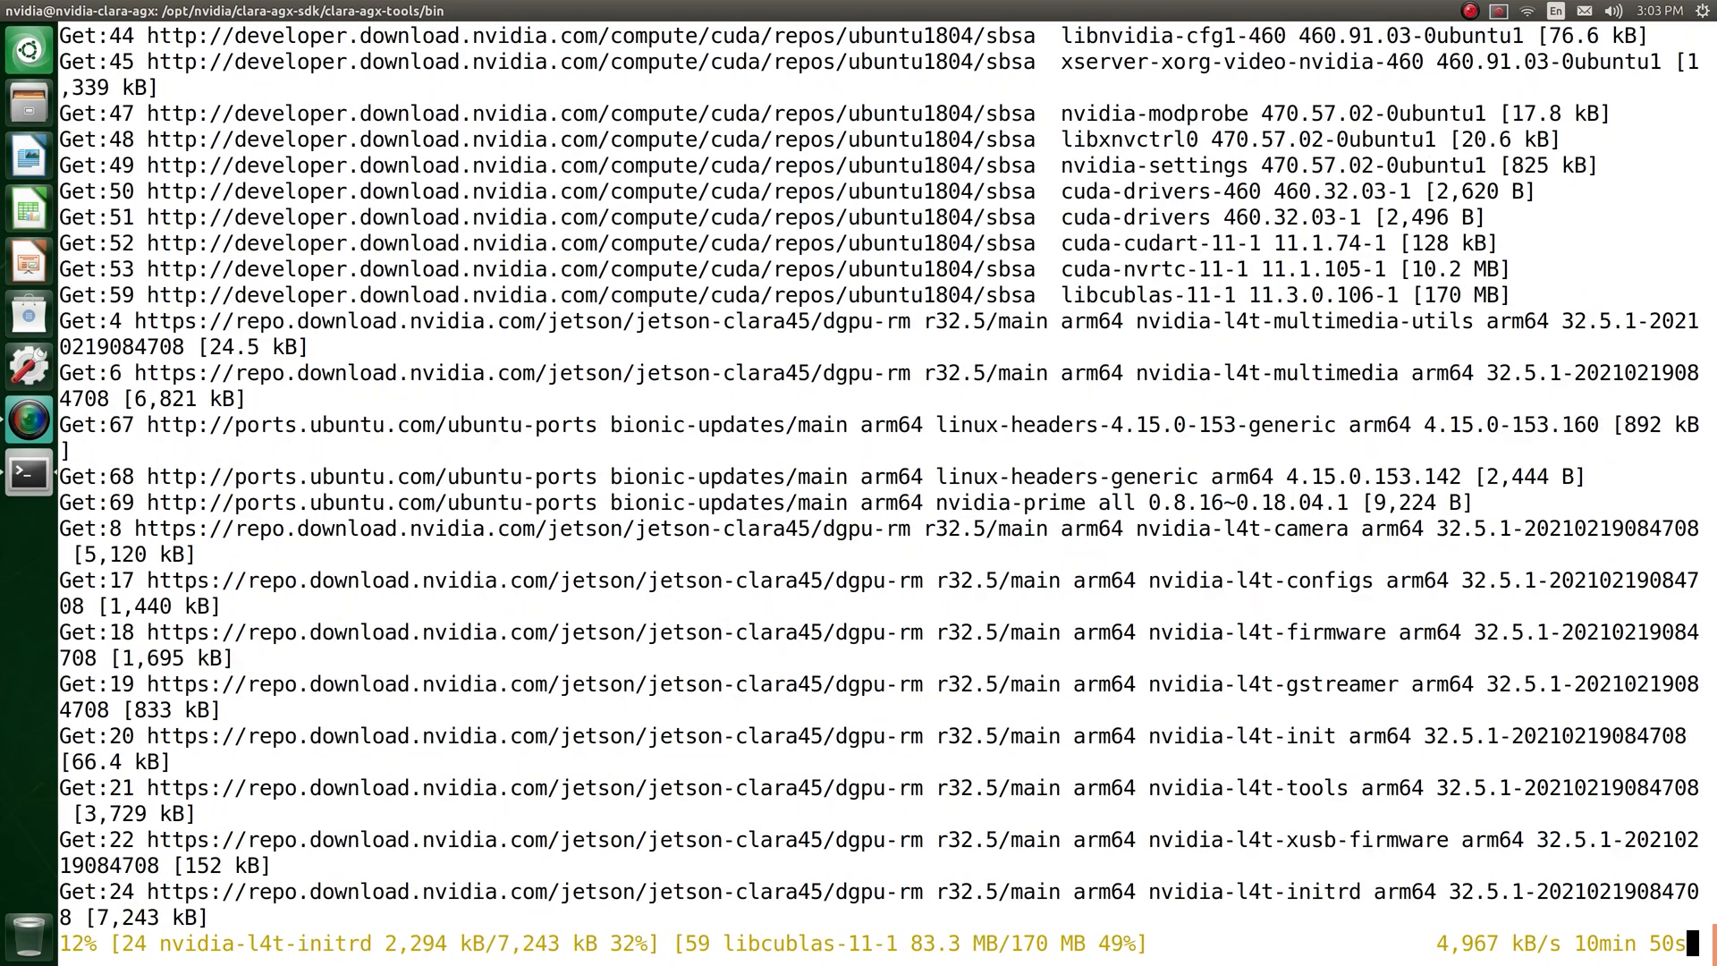
pyautogui.write('nvgpuswitch.py qu')
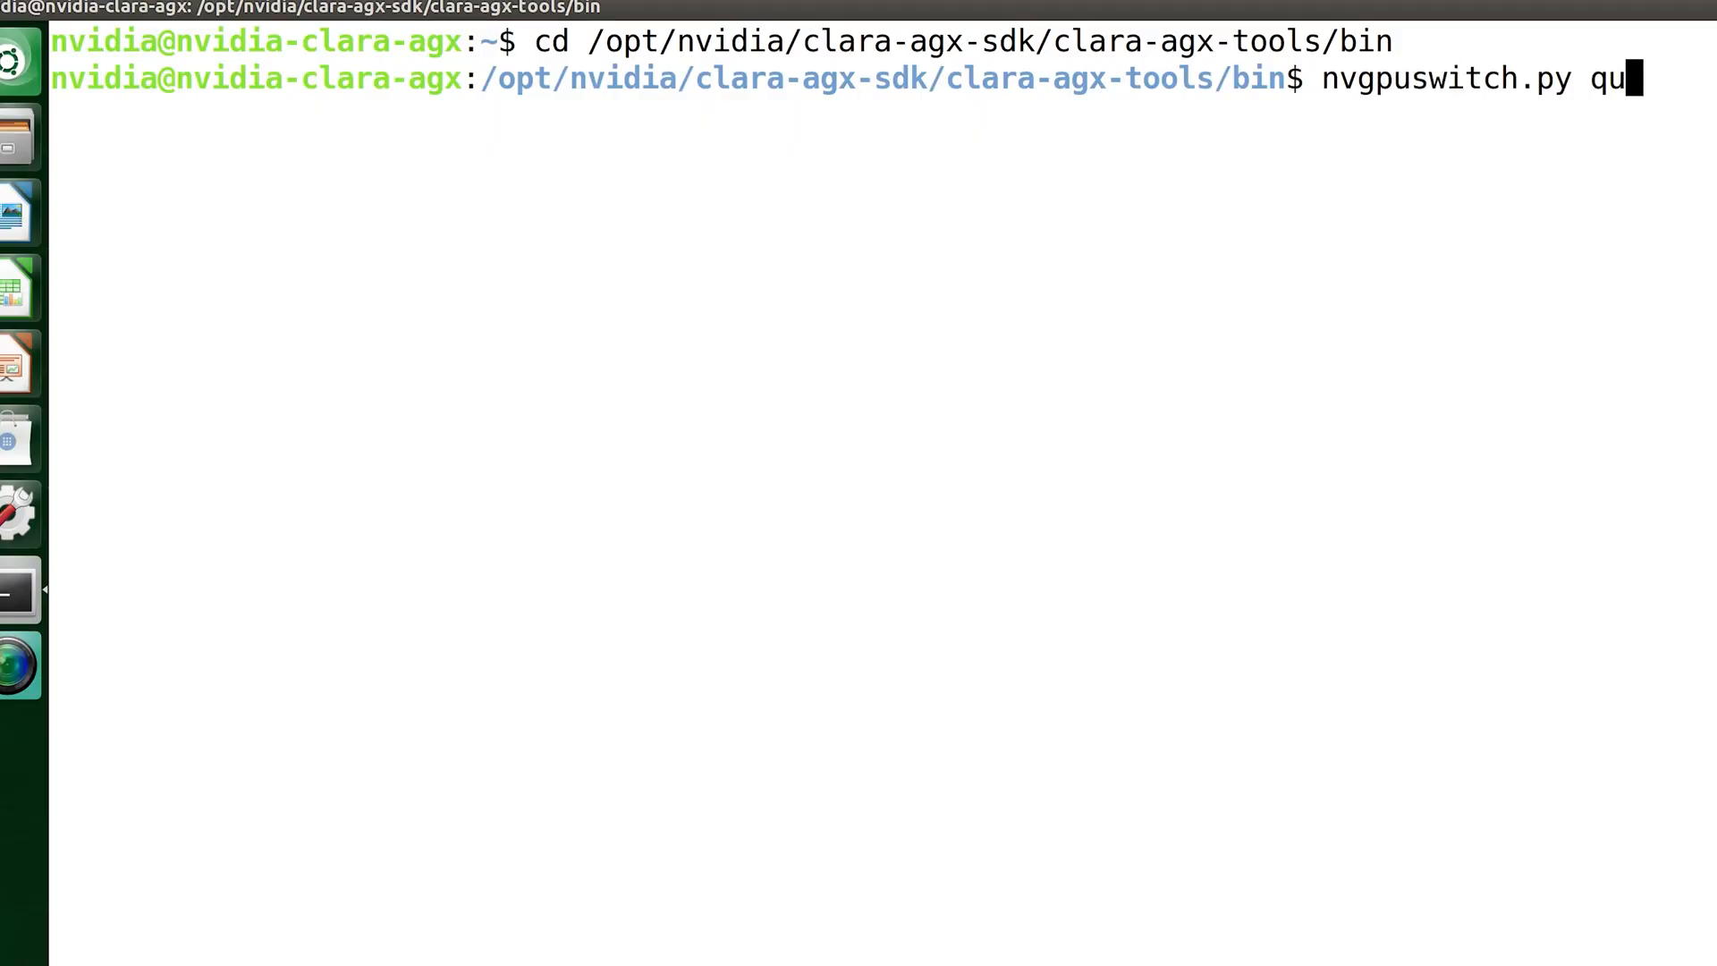
pyautogui.press('Return')
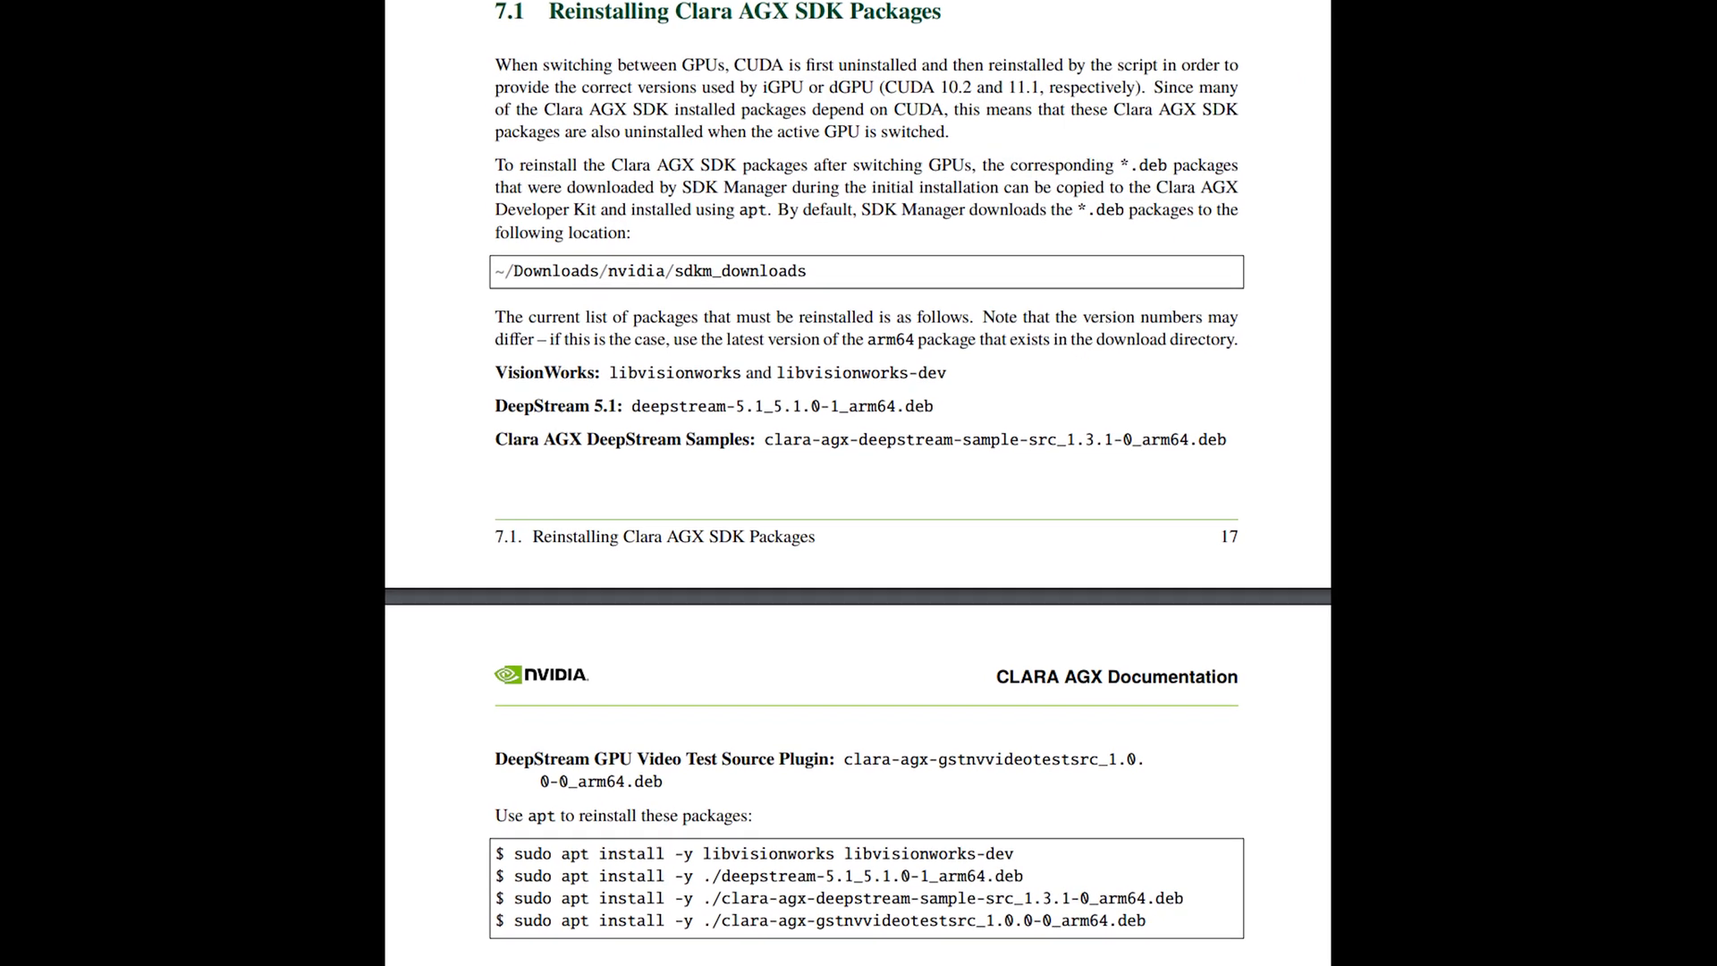
# - Scroll the Clara AGX PDF to section 7.1's apt reinstall commands
pyautogui.scroll(3)
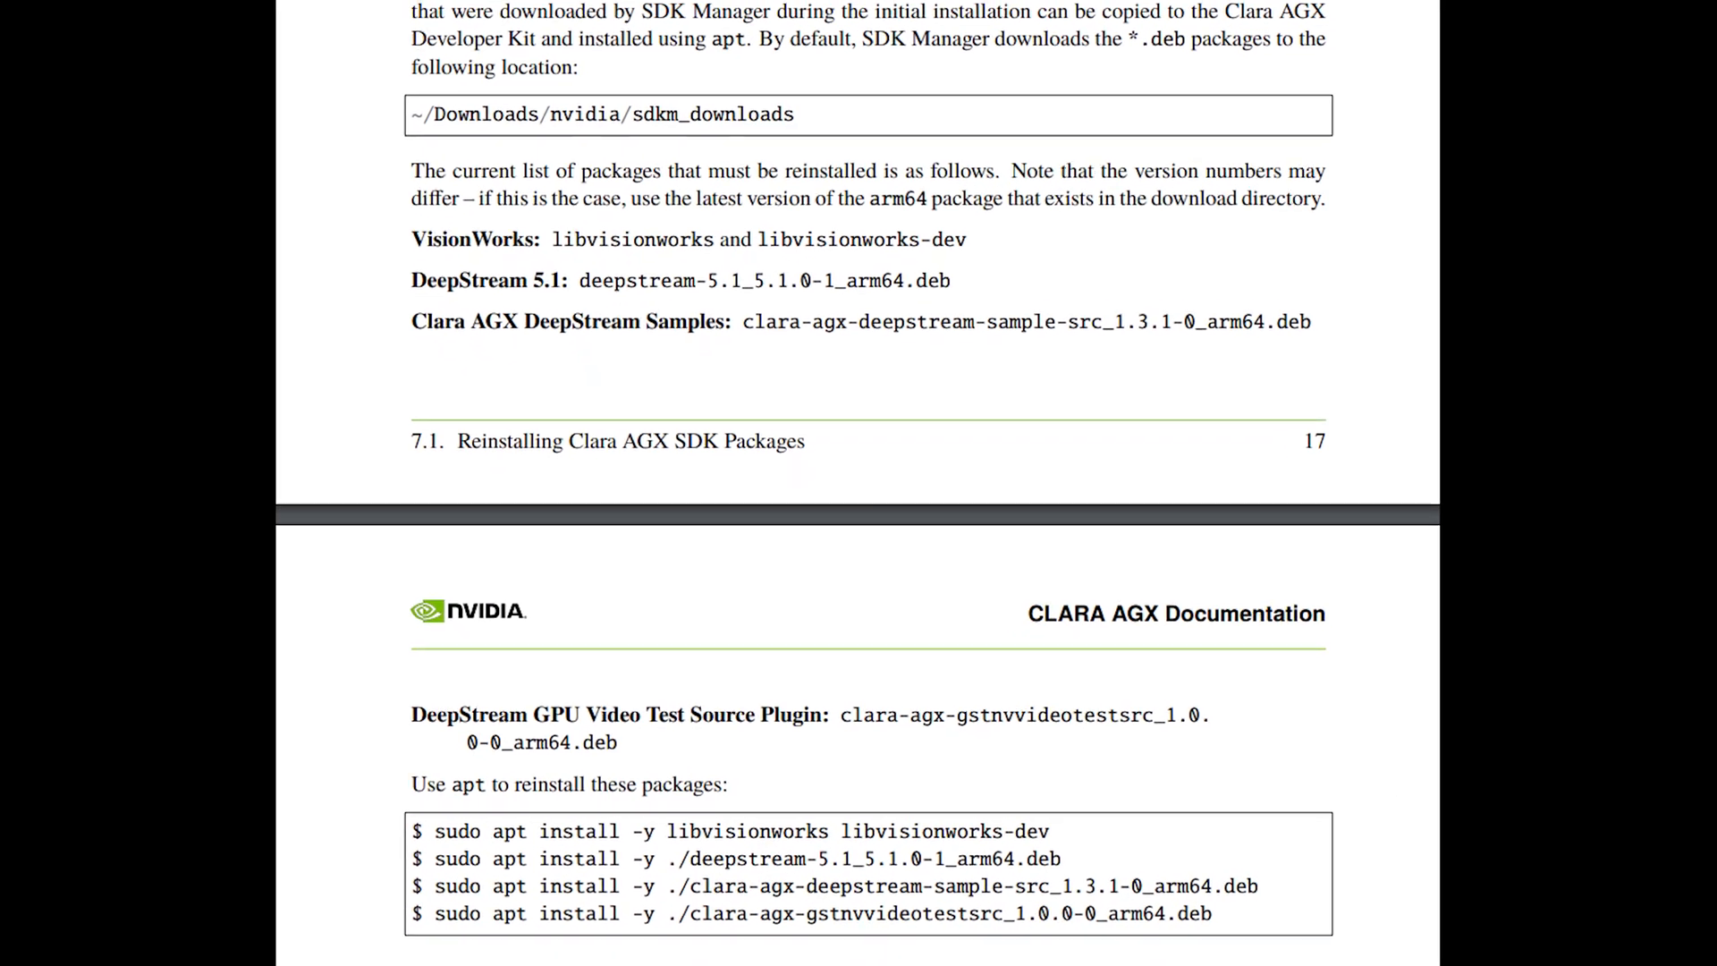
pyautogui.scroll(3)
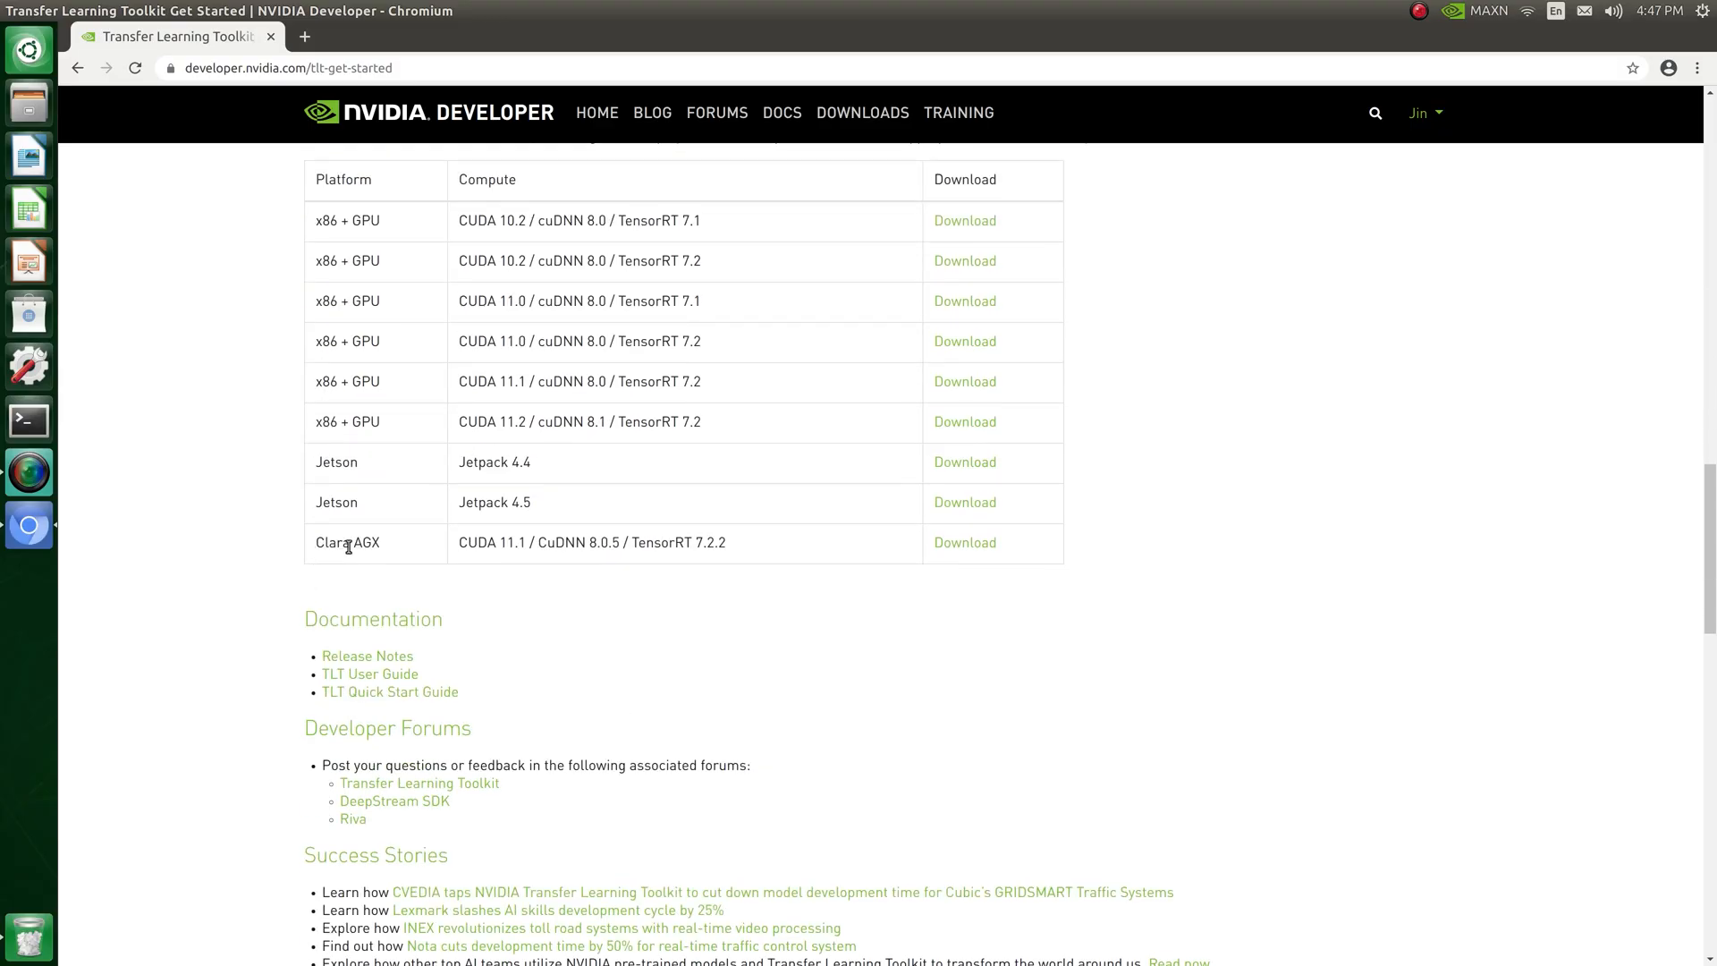
pyautogui.moveTo(916, 545)
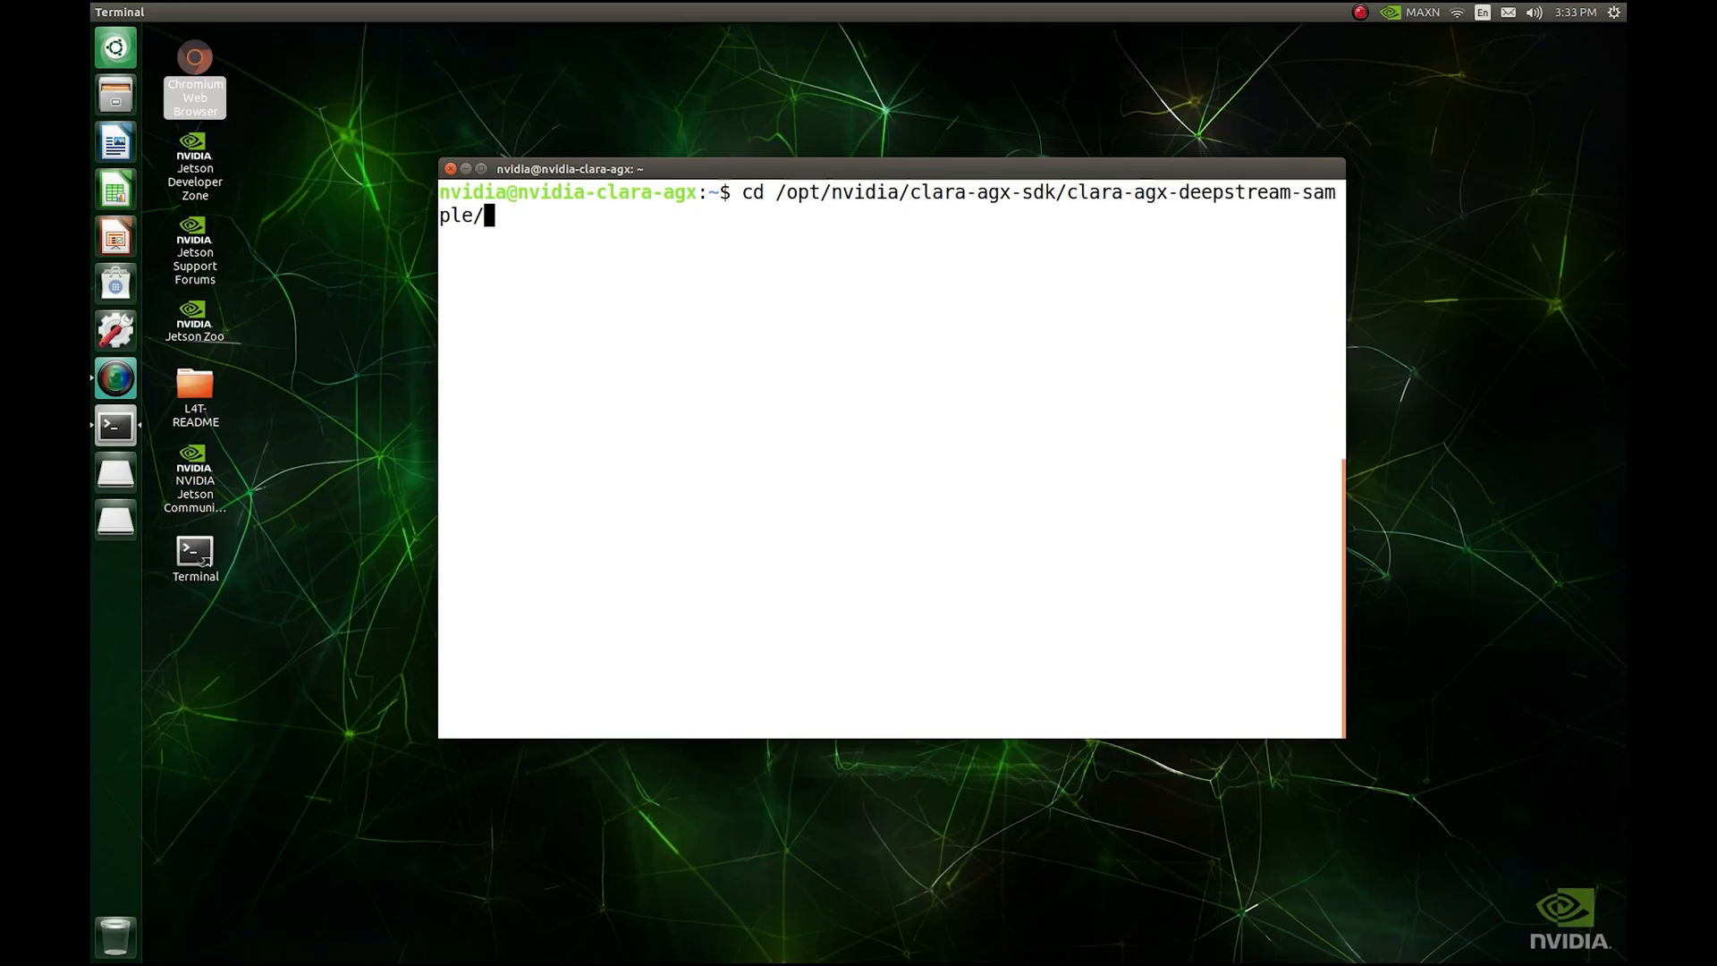
# - Enter the EndoscopyJetsonAGXSample build folder and run ./EndoscopyJetsonAGXSample
pyautogui.write('build/')
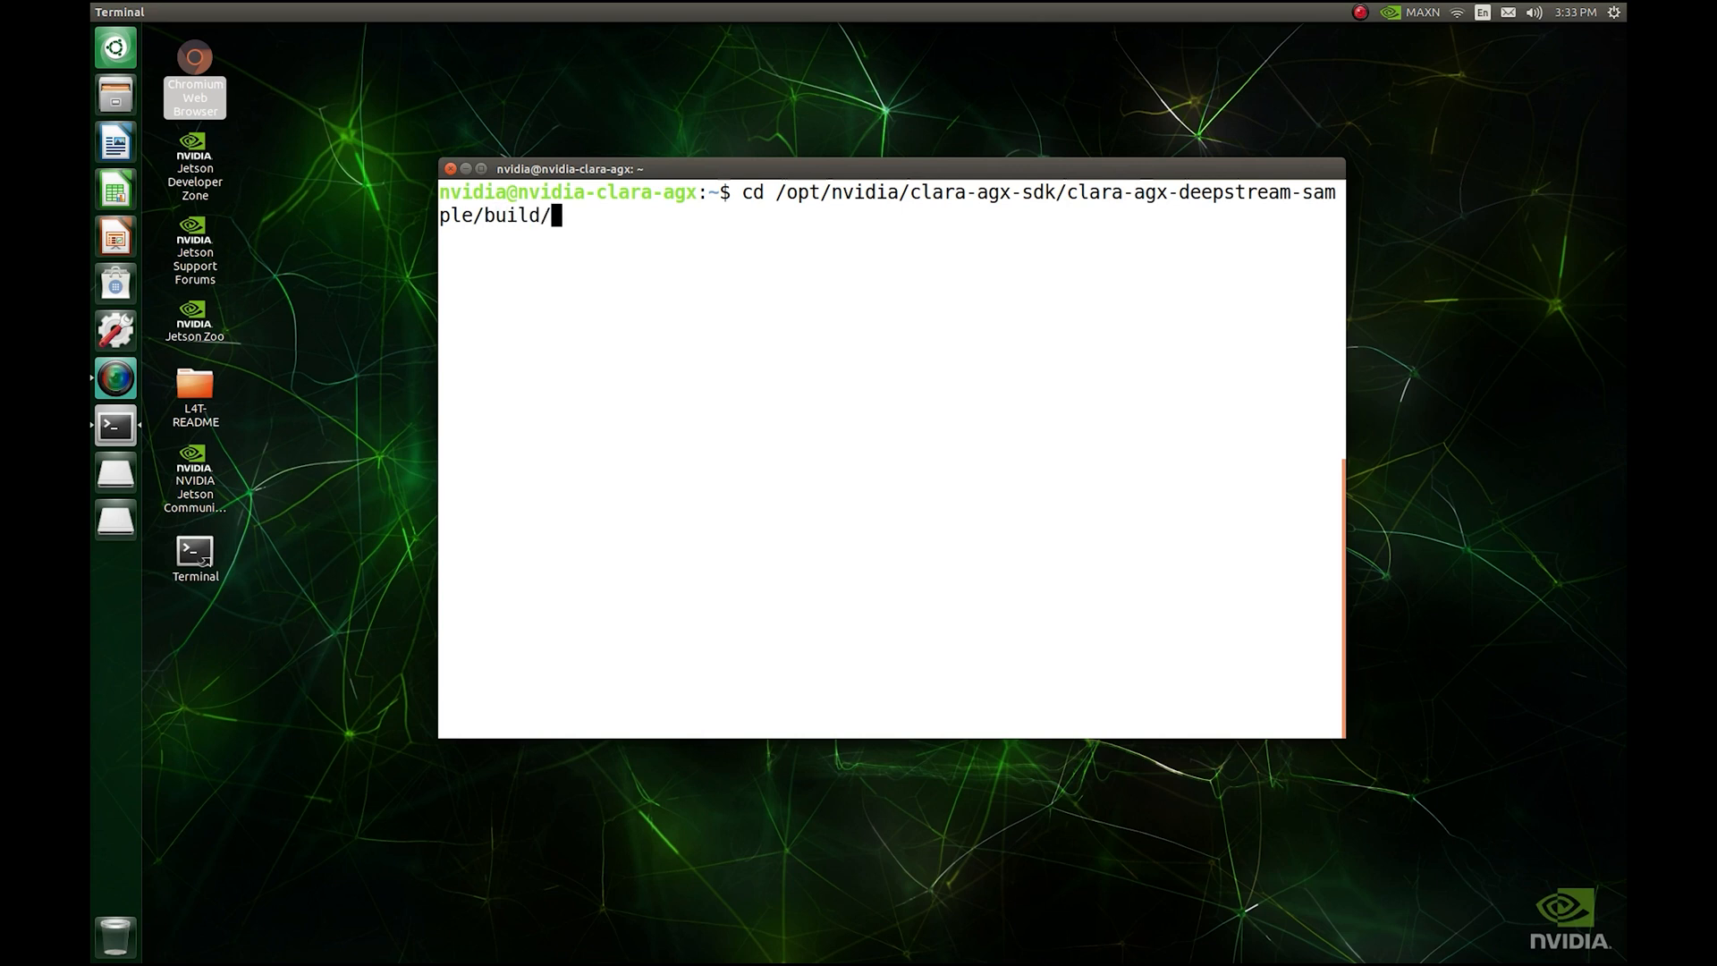
pyautogui.write('EndoscopyJetsonAGXSample/')
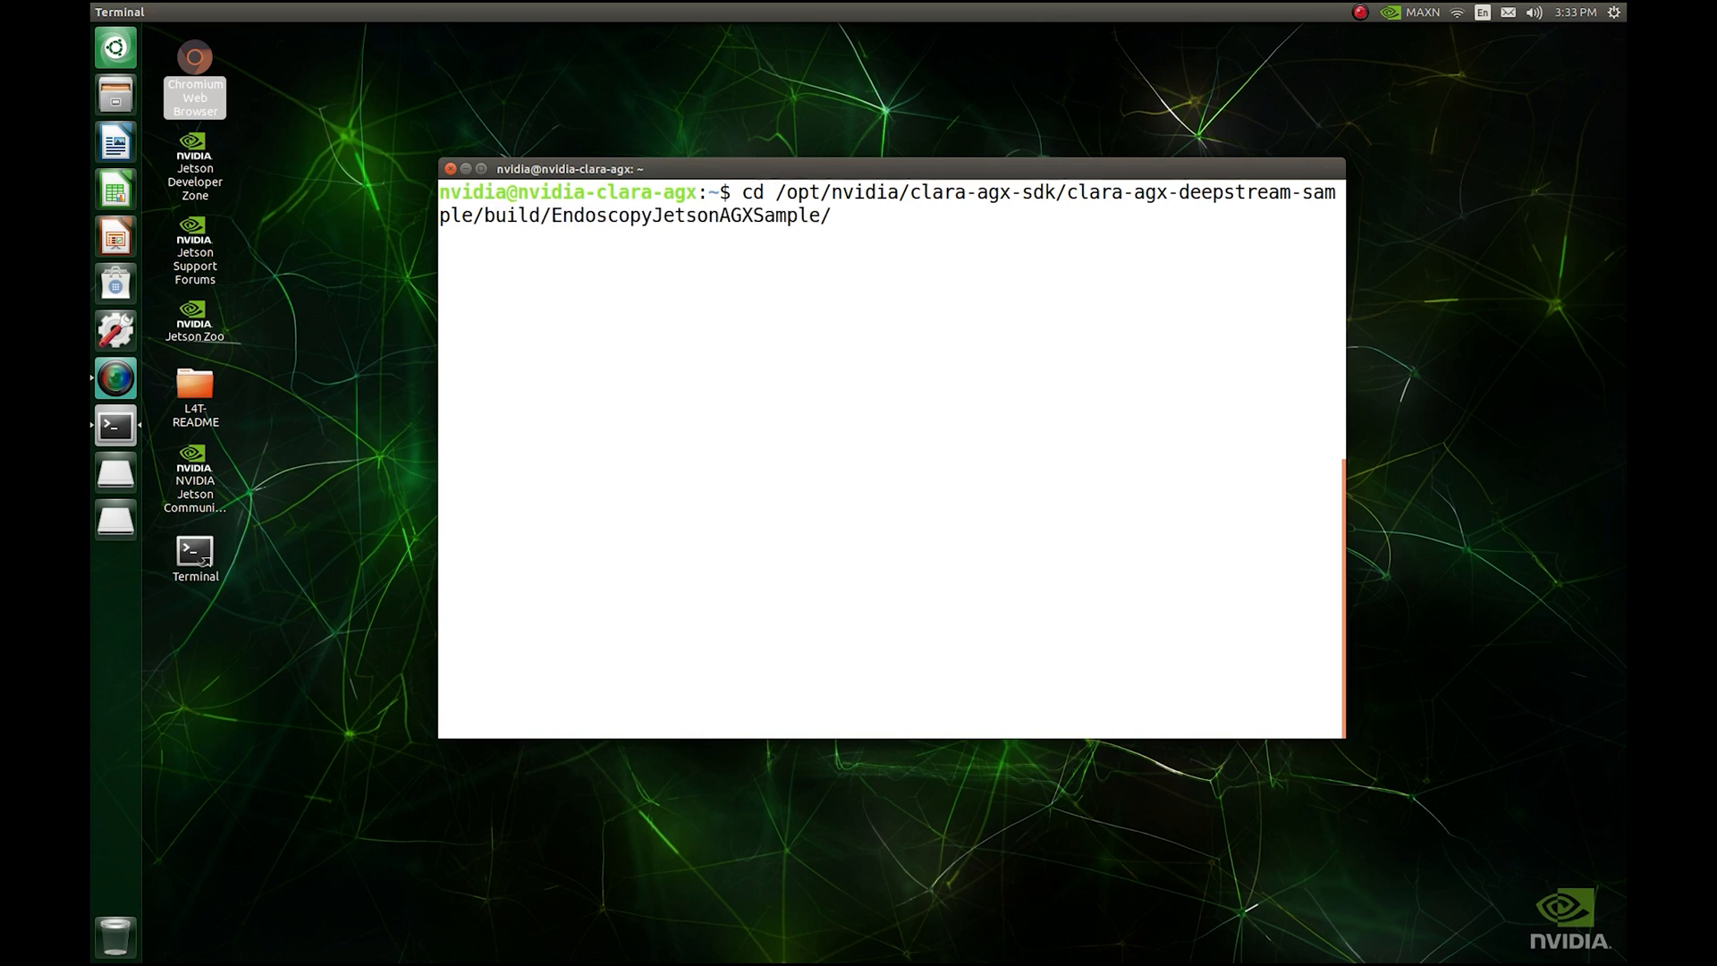
pyautogui.write('./End')
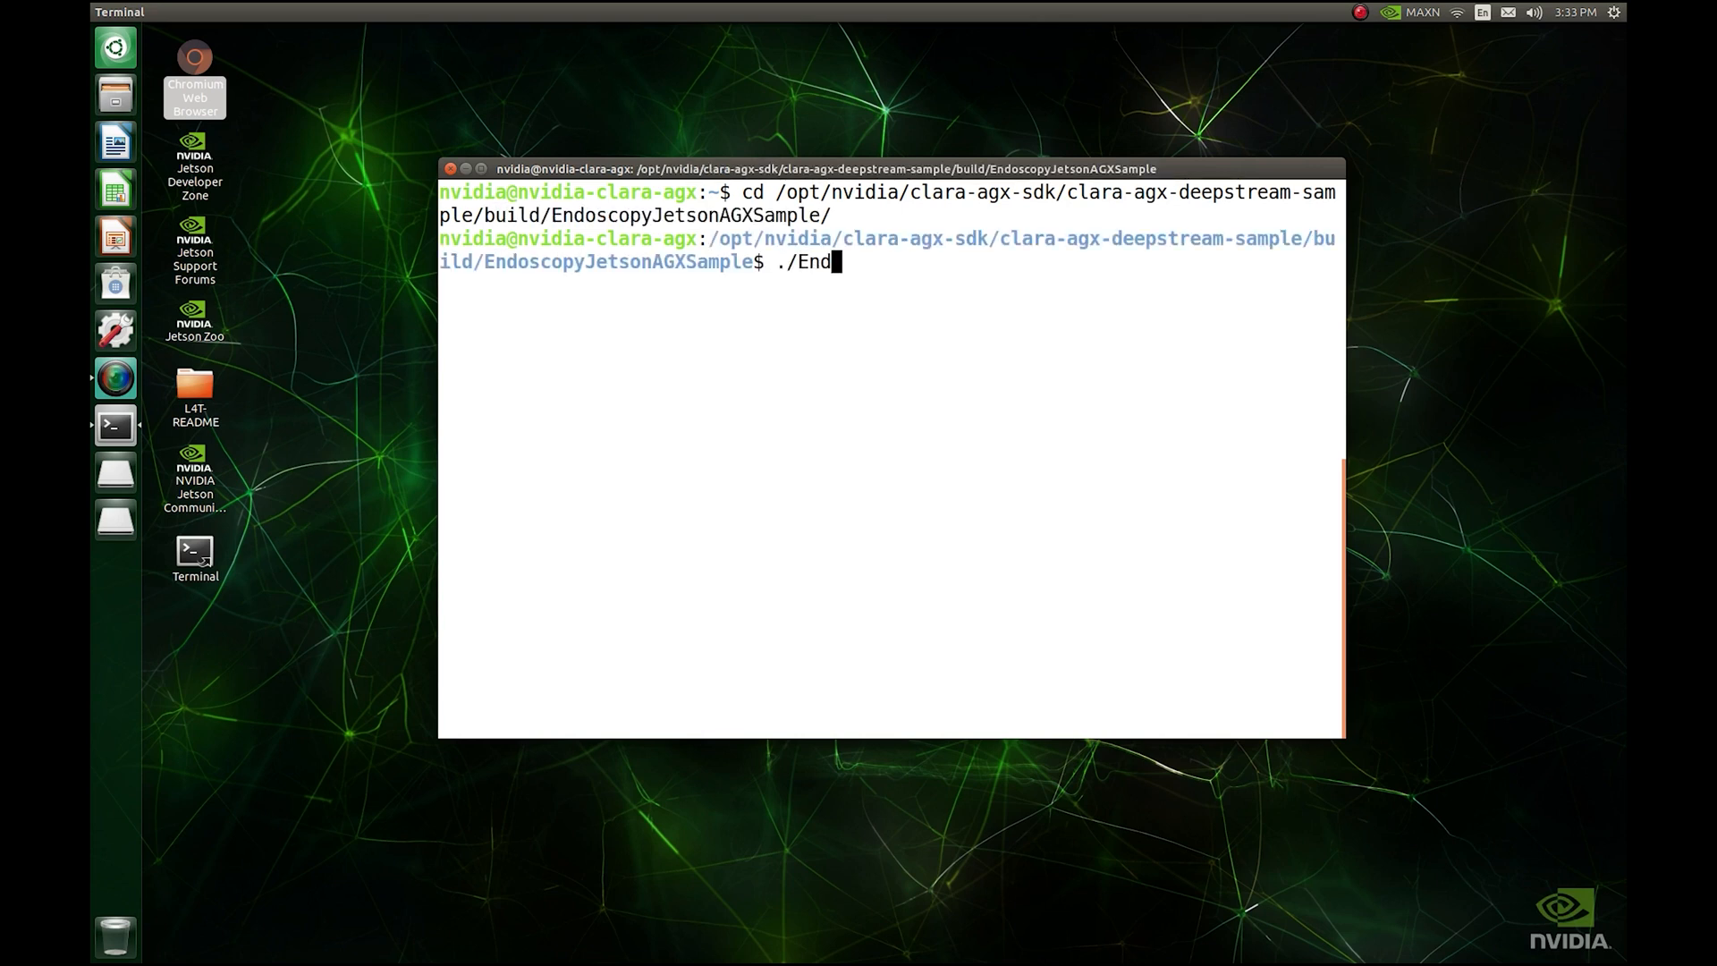
pyautogui.press('Return')
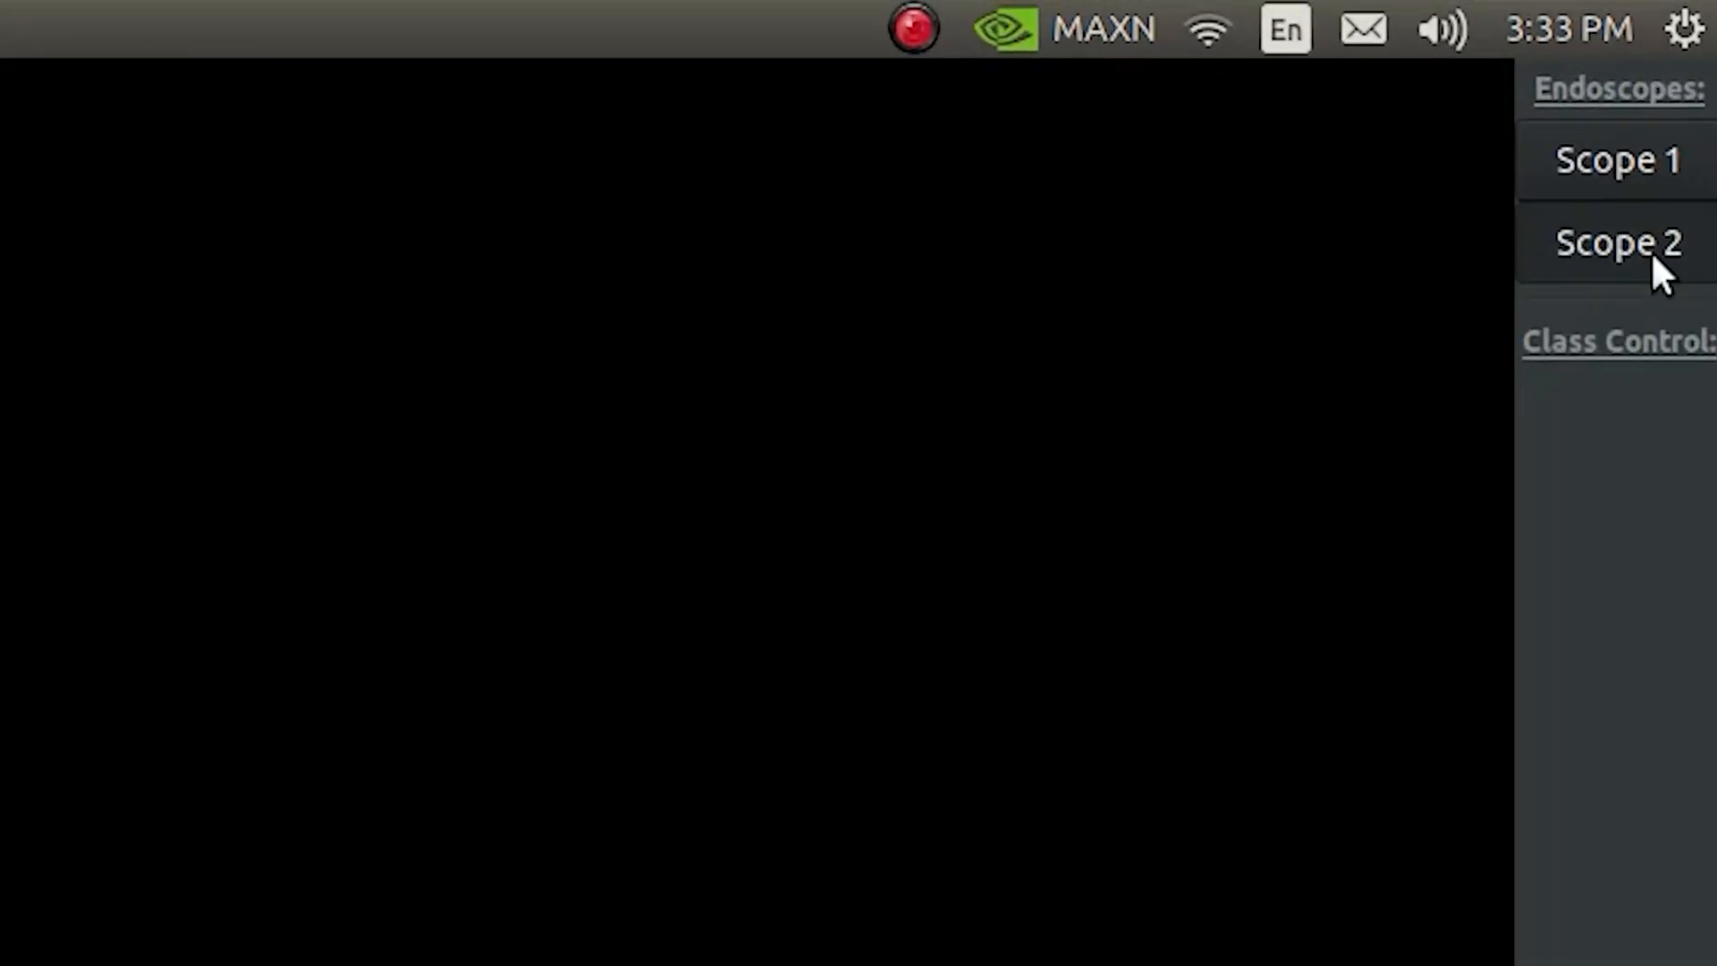
# - Select Scope 2 to show the live torso feed with stomach and intestines labelled
pyautogui.click(1618, 242)
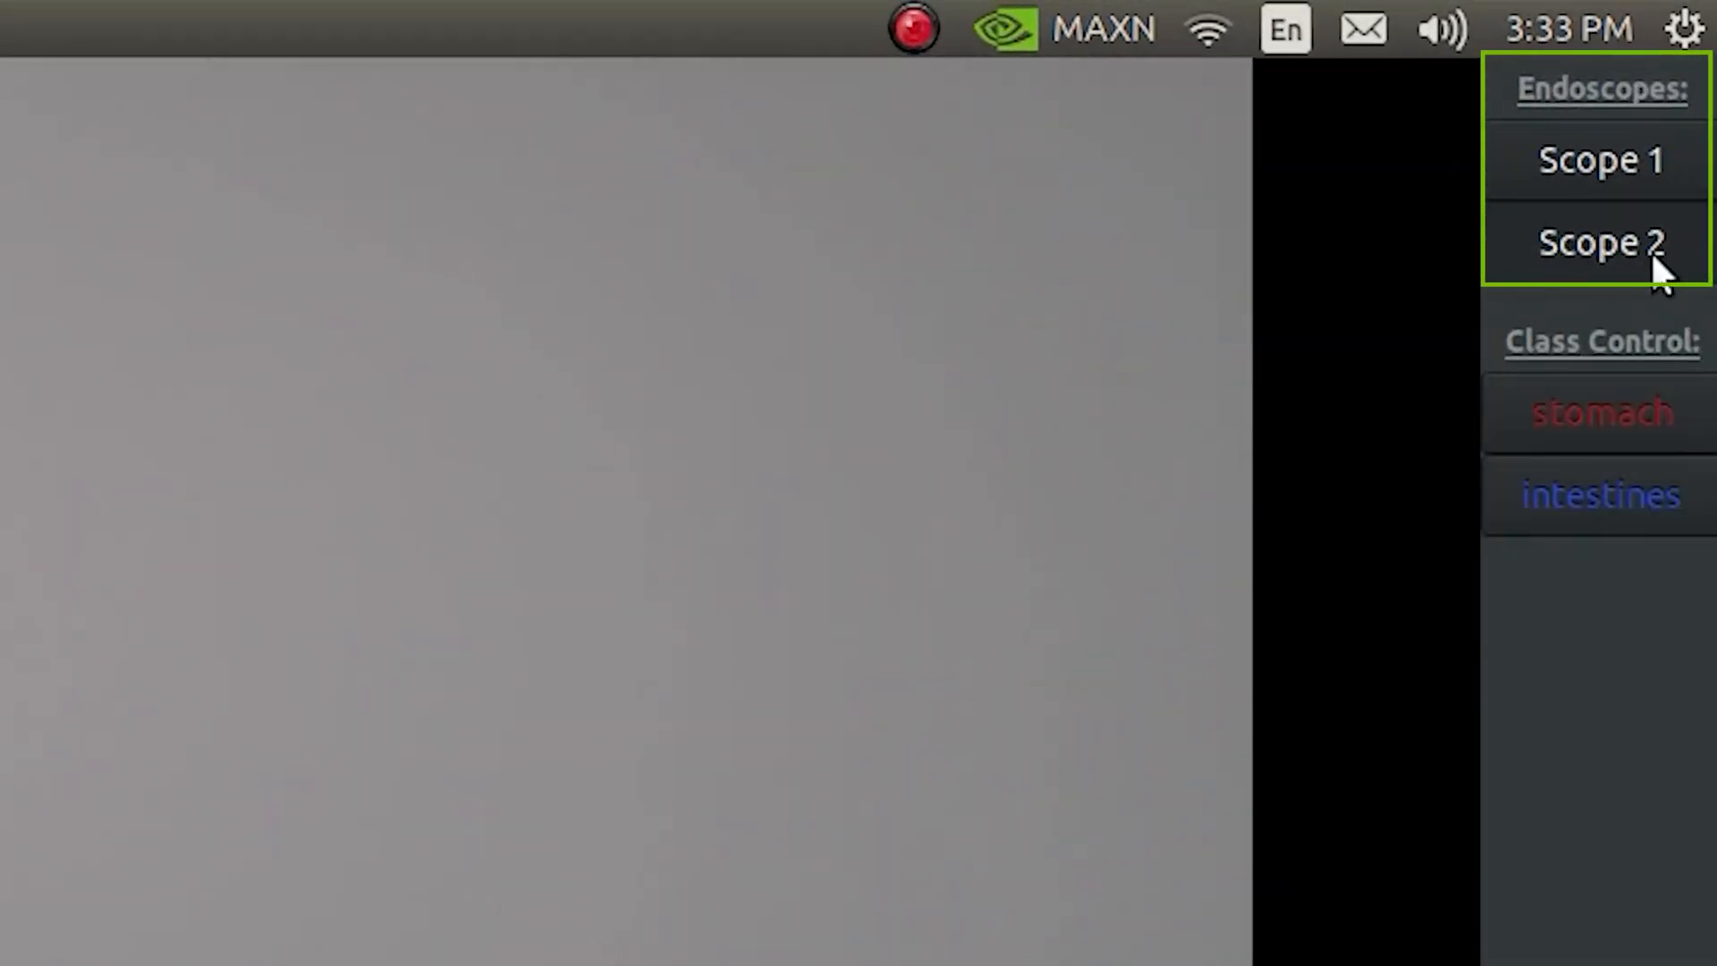
pyautogui.click(1600, 242)
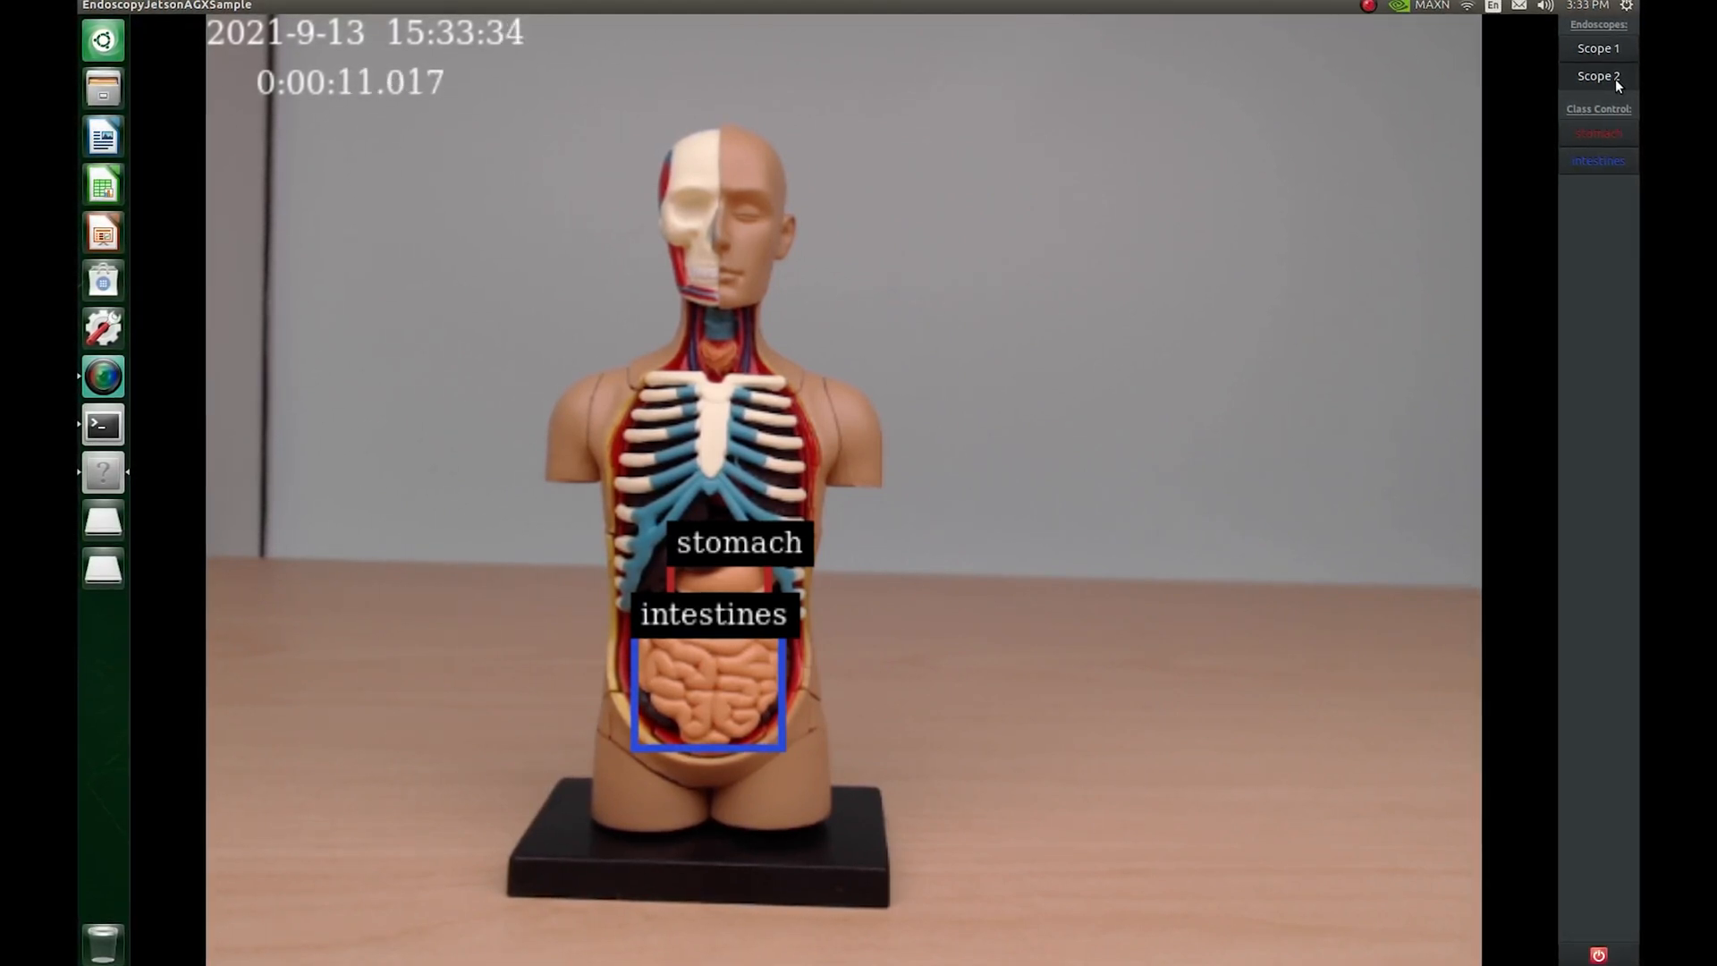
pyautogui.click(1598, 75)
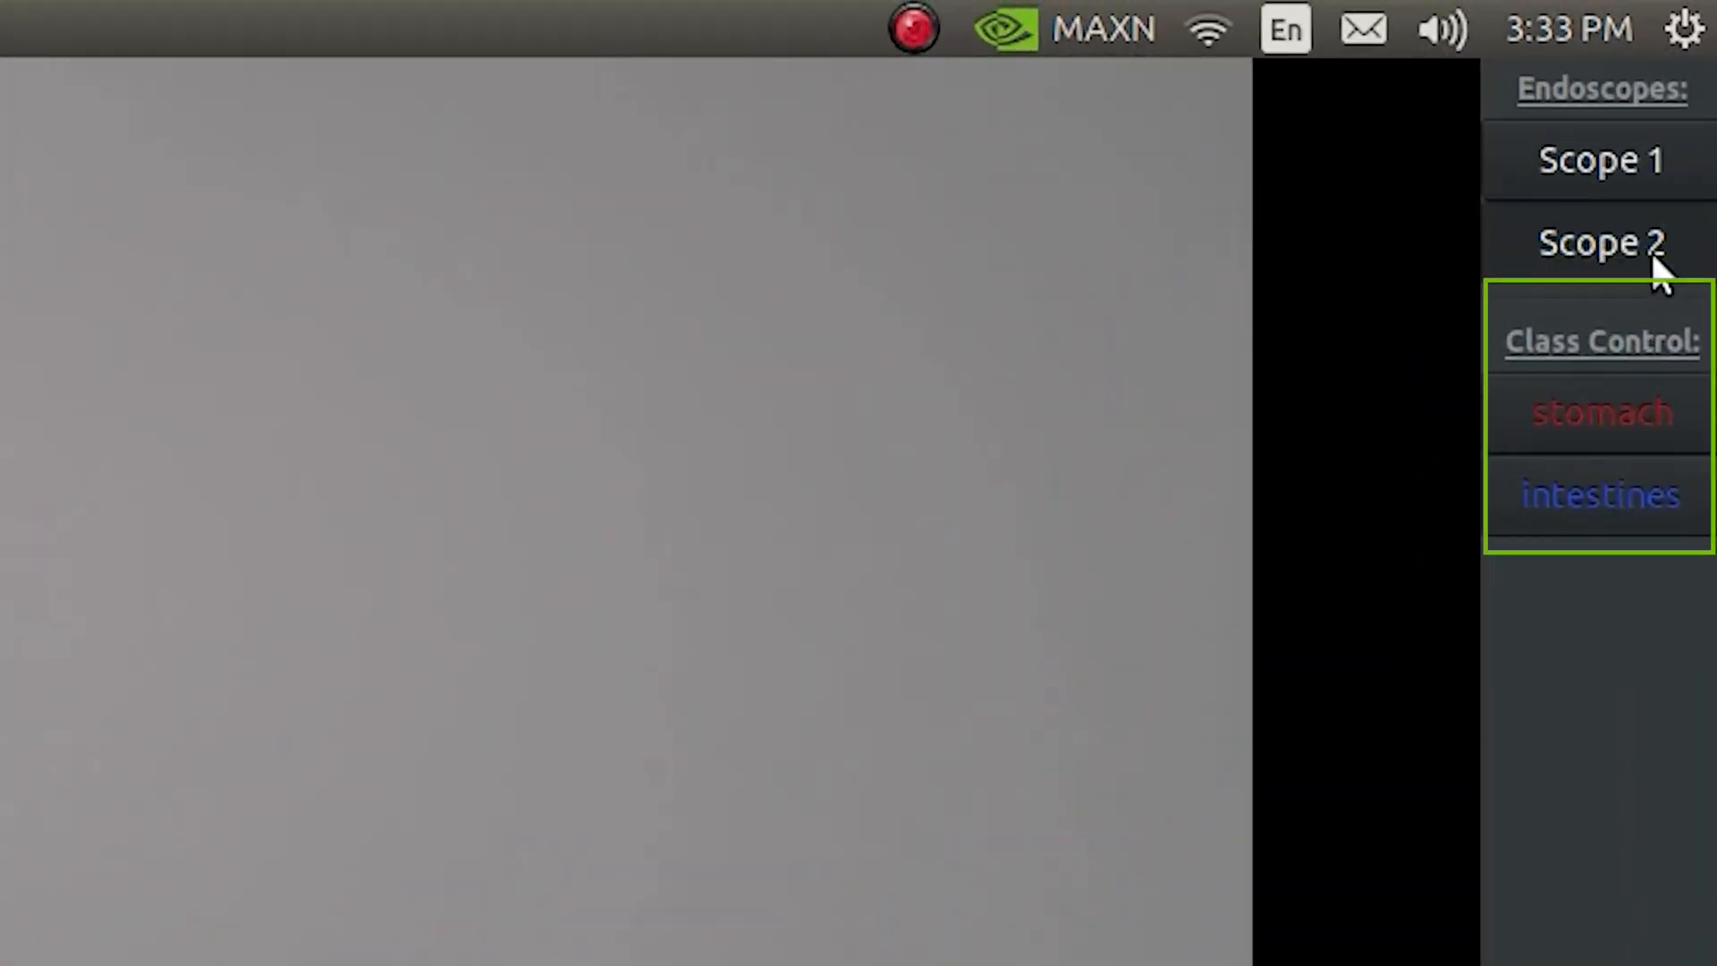